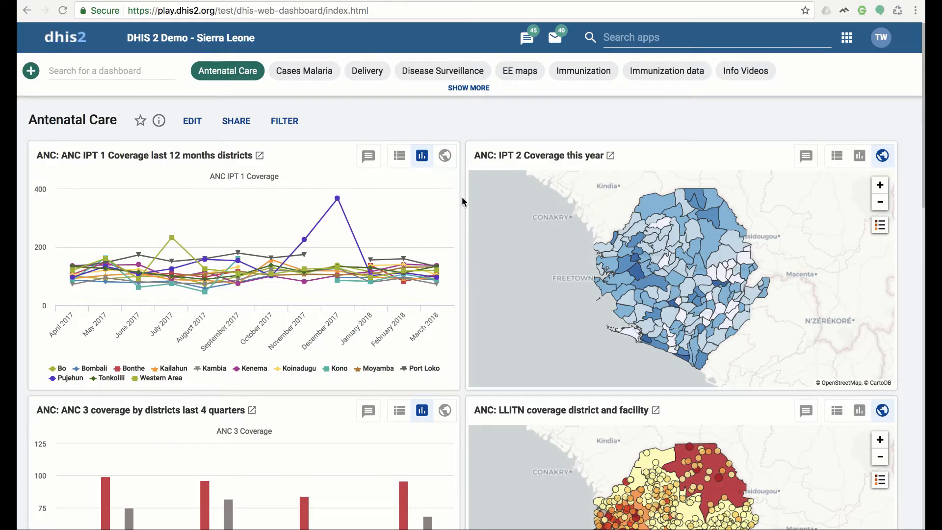
{"action": "mouse_move", "coordinate": [393, 131]}
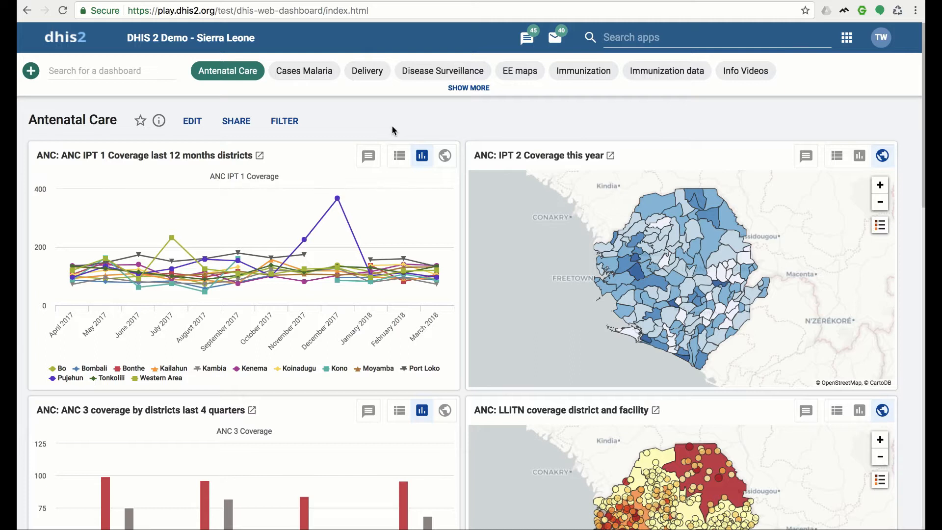
{"action": "mouse_move", "coordinate": [407, 88]}
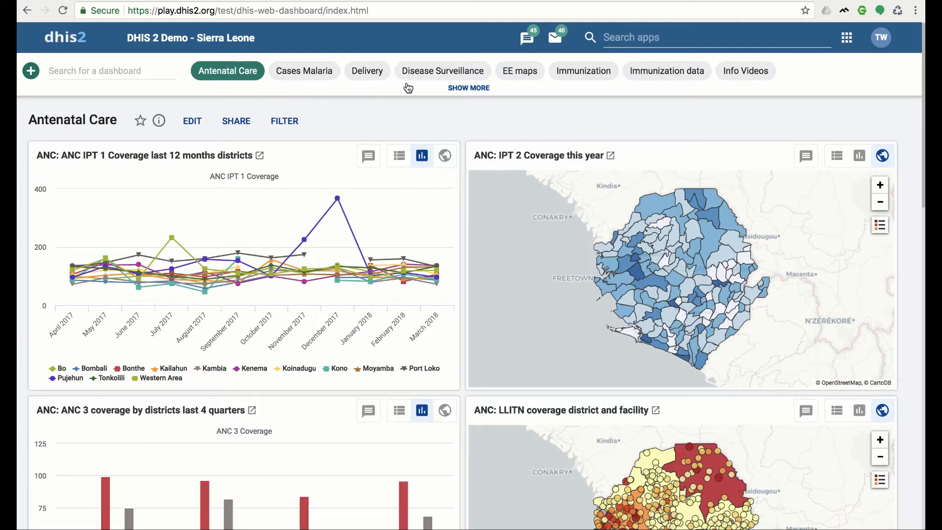
{"action": "mouse_move", "coordinate": [243, 90]}
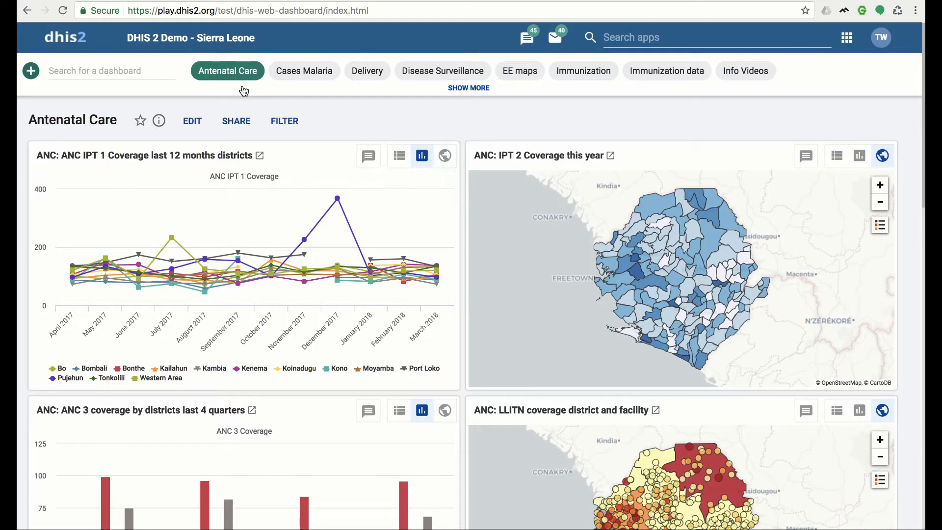
{"action": "mouse_move", "coordinate": [469, 88]}
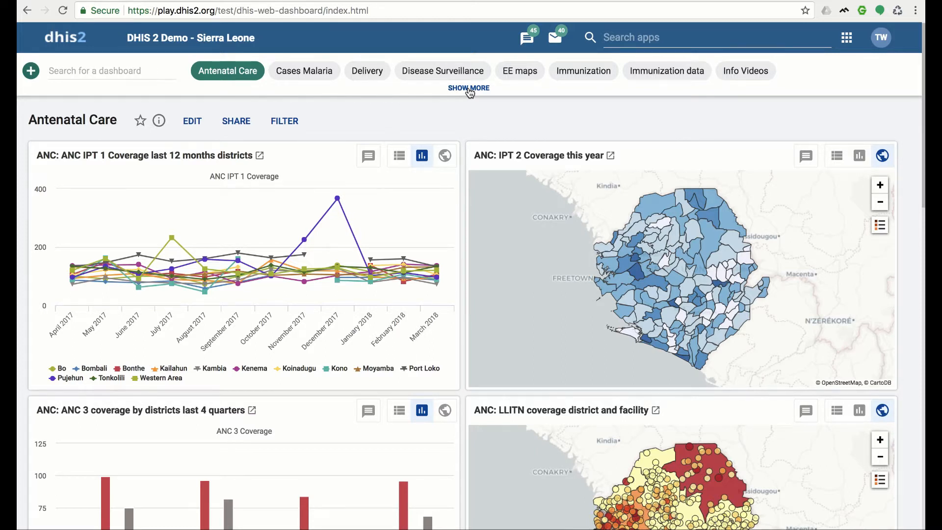
Step: Browse the dashboard list, then filter for 'immun' and open the Immunization dashboard
{"action": "left_click", "coordinate": [469, 88]}
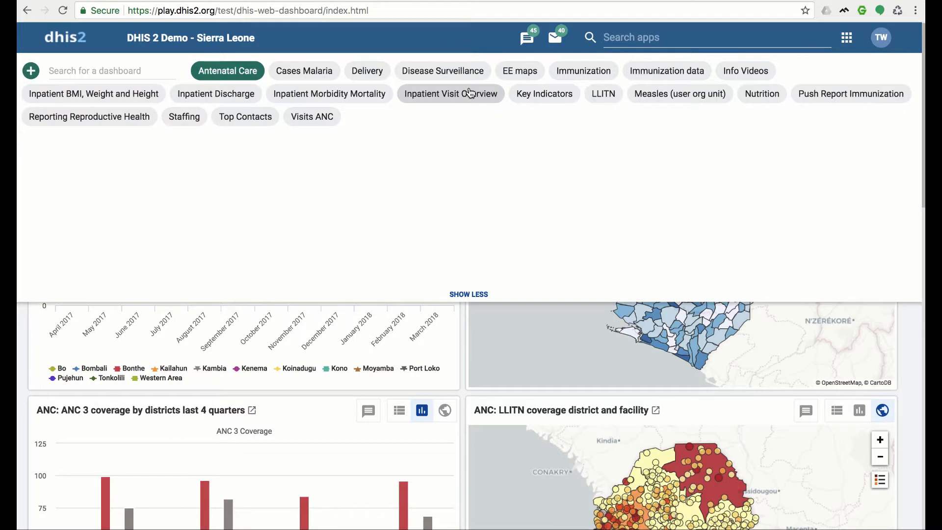
{"action": "mouse_move", "coordinate": [471, 198]}
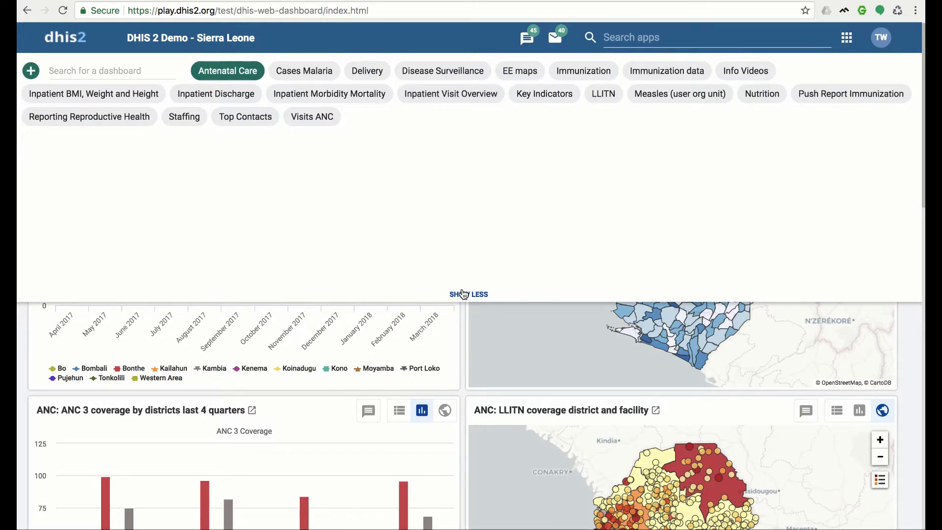
{"action": "left_click", "coordinate": [468, 294]}
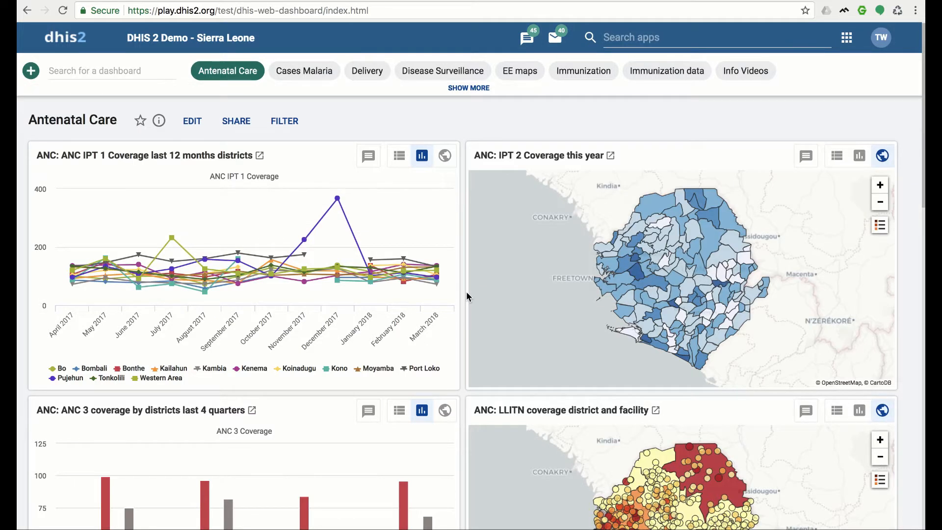
{"action": "mouse_move", "coordinate": [513, 128]}
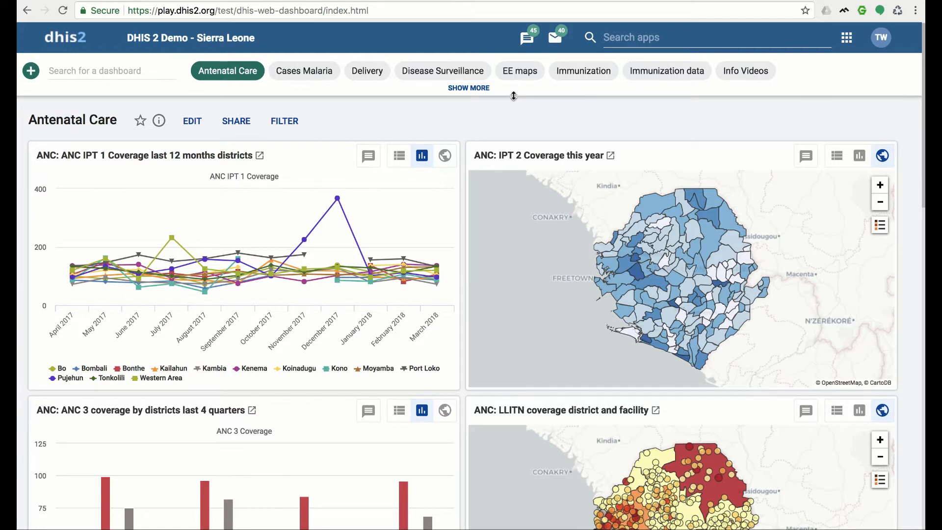
{"action": "left_click", "coordinate": [468, 88]}
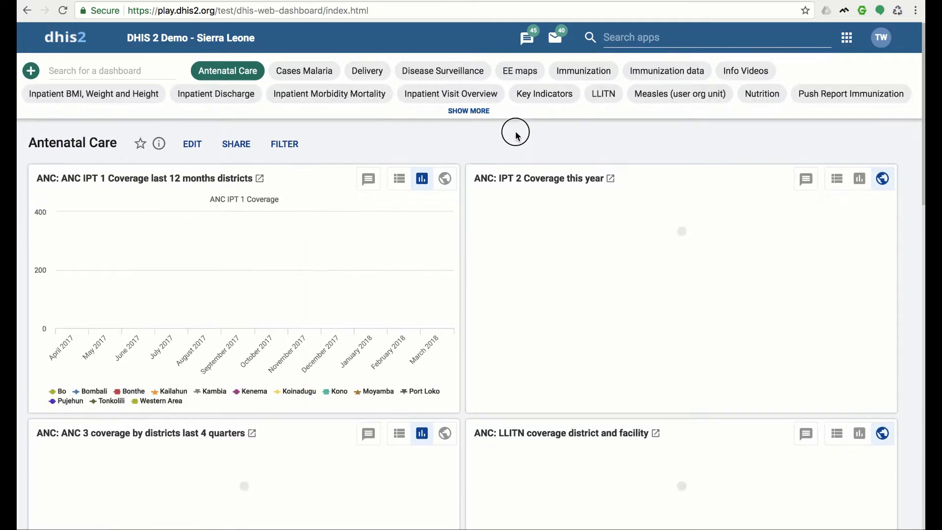
{"action": "left_click", "coordinate": [468, 110]}
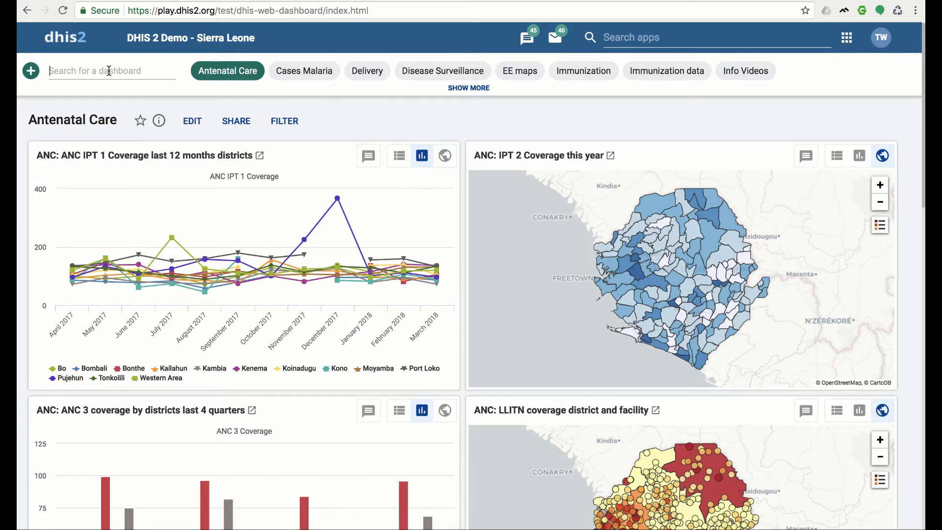
{"action": "type", "text": "immun"}
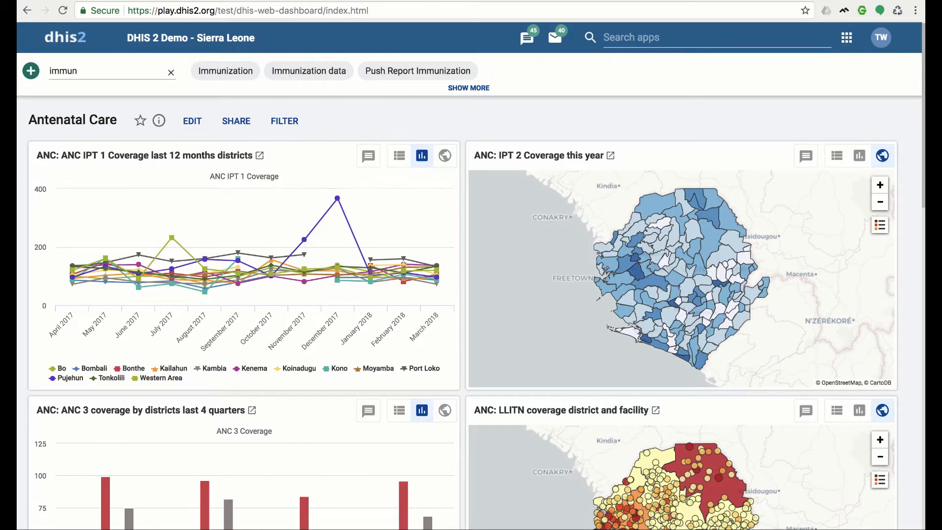
{"action": "mouse_move", "coordinate": [225, 71]}
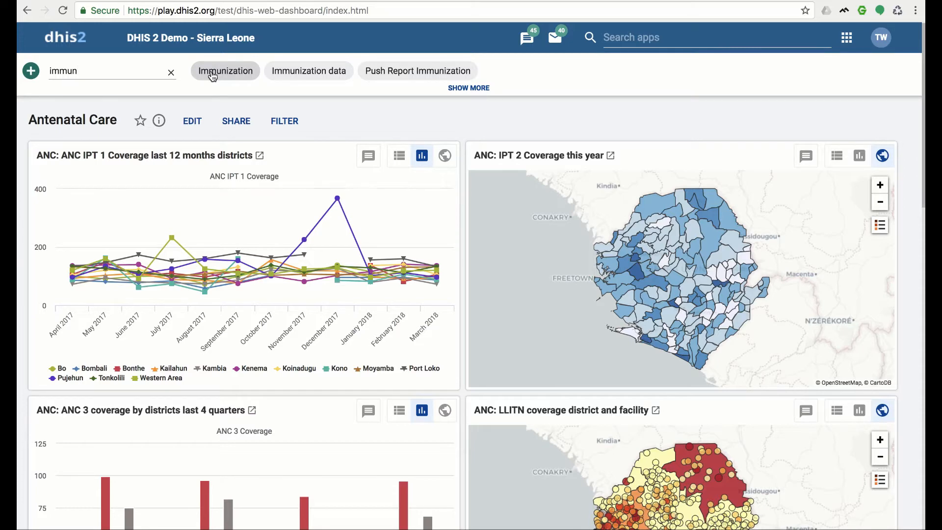
{"action": "left_click", "coordinate": [225, 70]}
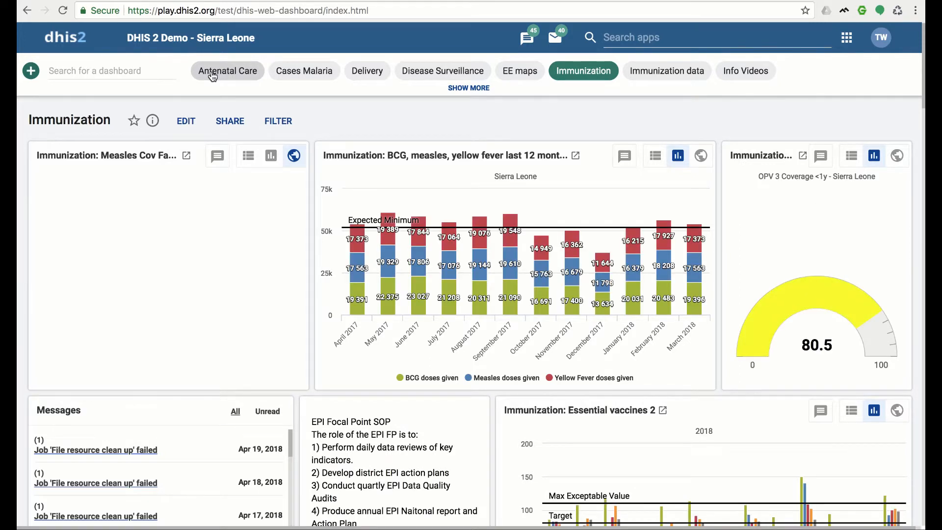
{"action": "left_click", "coordinate": [294, 156]}
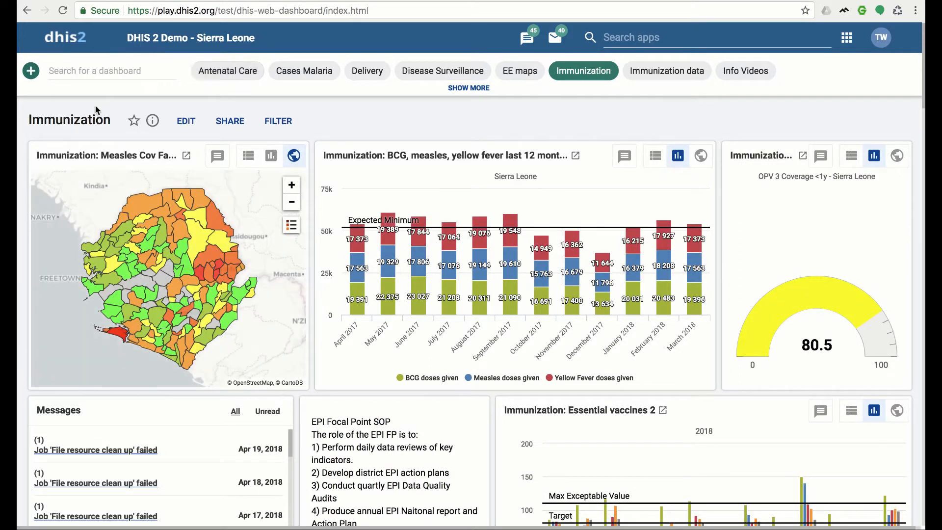
{"action": "mouse_move", "coordinate": [86, 270]}
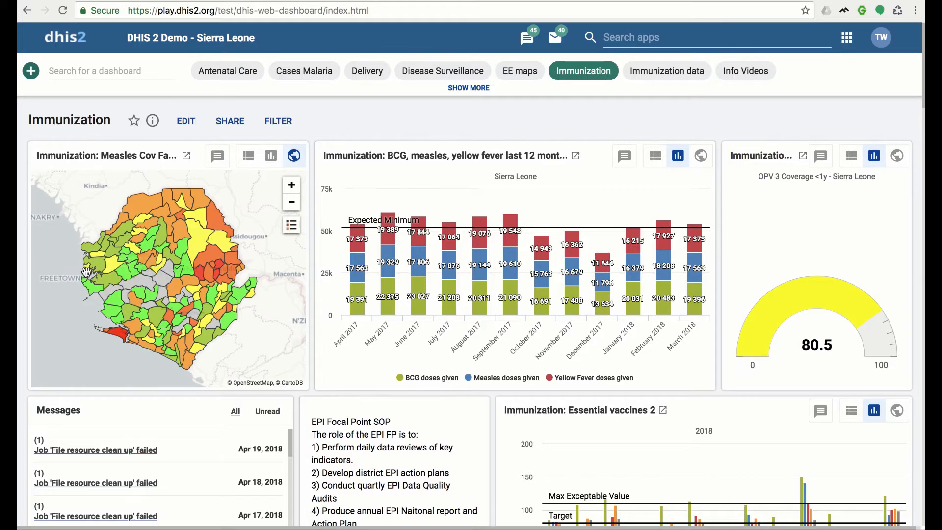
{"action": "mouse_move", "coordinate": [284, 305]}
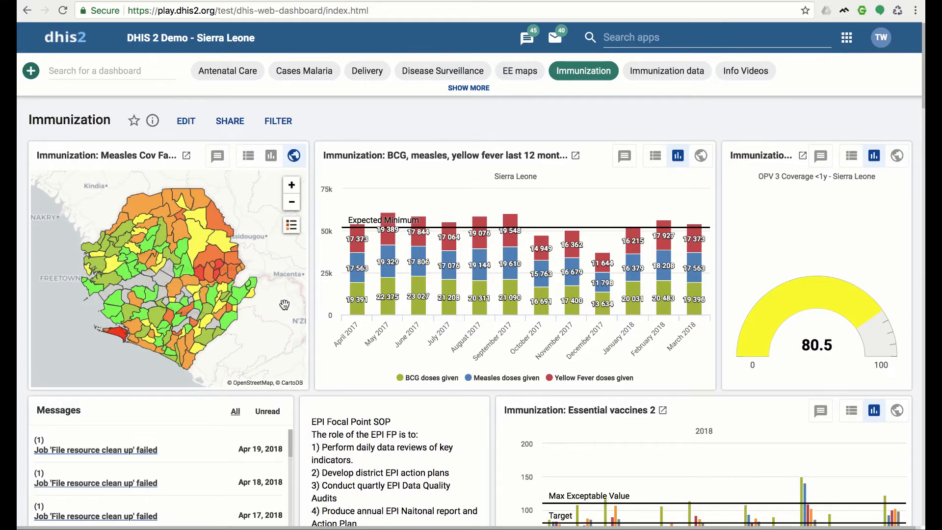
{"action": "scroll", "scroll_direction": "down", "scroll_amount": 3}
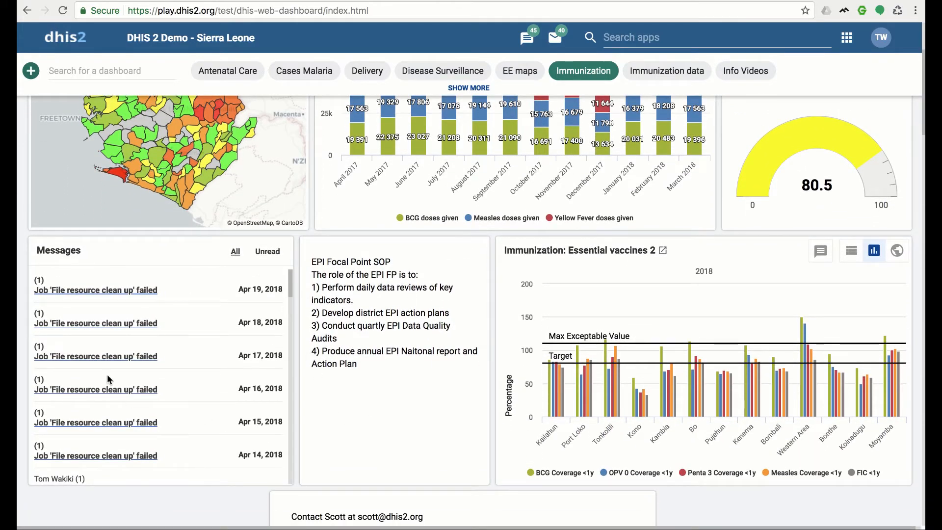
{"action": "scroll", "scroll_direction": "up", "scroll_amount": 3}
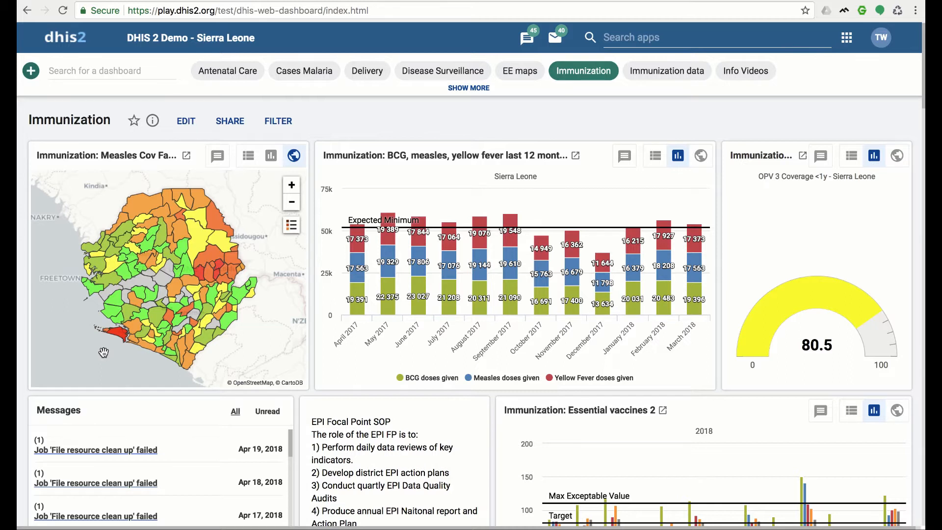
{"action": "mouse_move", "coordinate": [111, 305]}
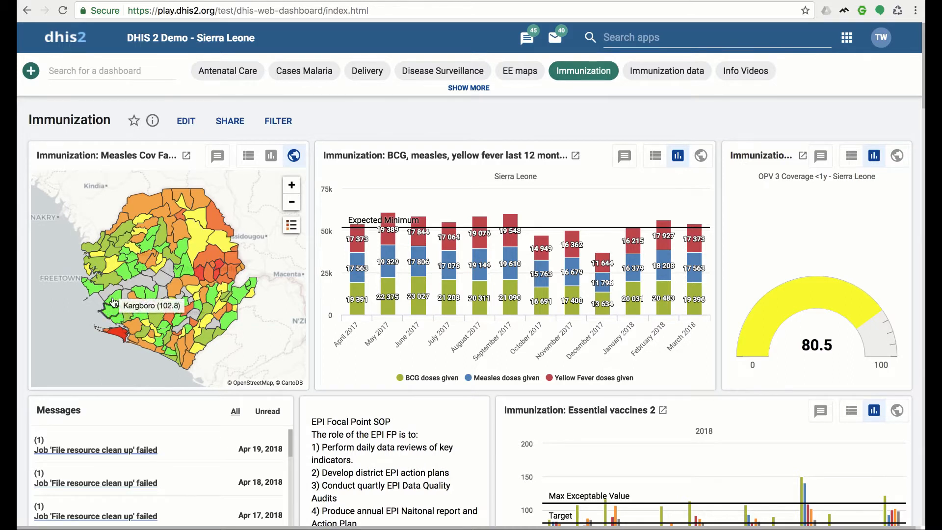
{"action": "mouse_move", "coordinate": [134, 122]}
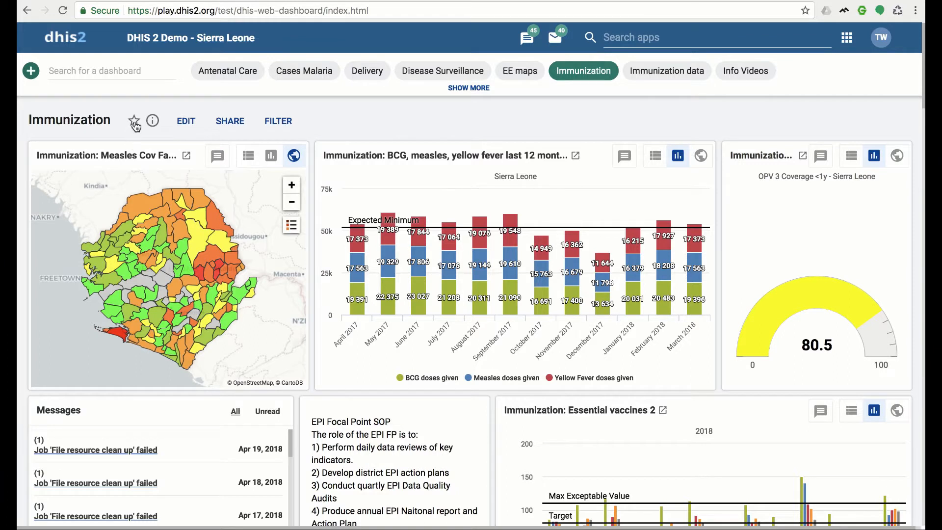
Step: Star the Immunization dashboard as a favourite
{"action": "left_click", "coordinate": [134, 120]}
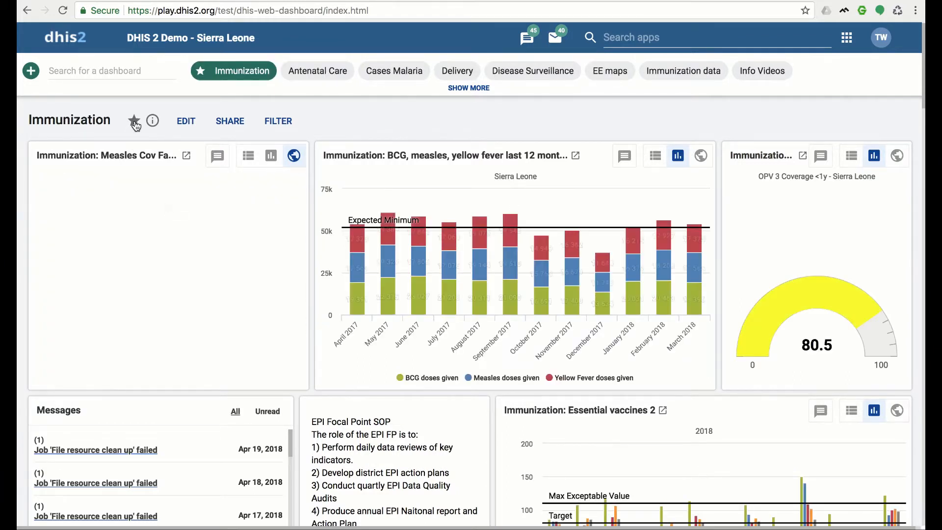
{"action": "left_click", "coordinate": [294, 155]}
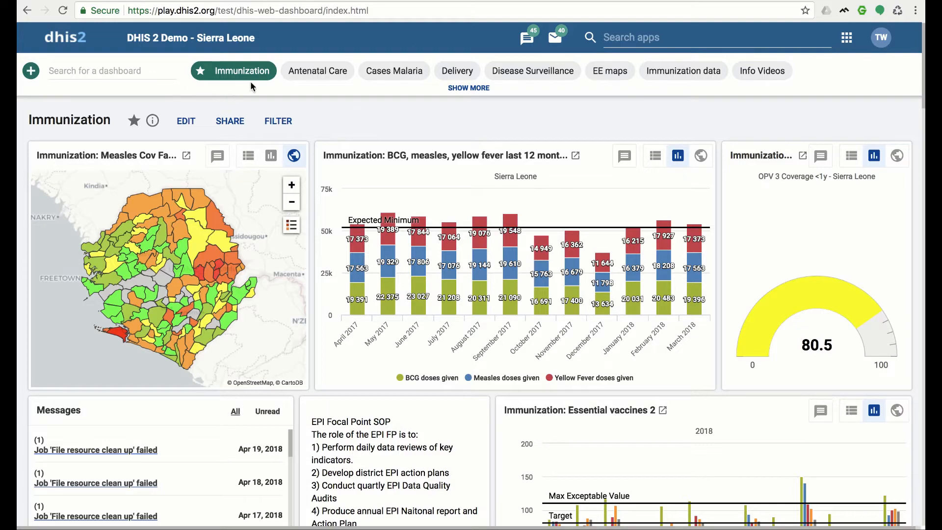
{"action": "mouse_move", "coordinate": [218, 90]}
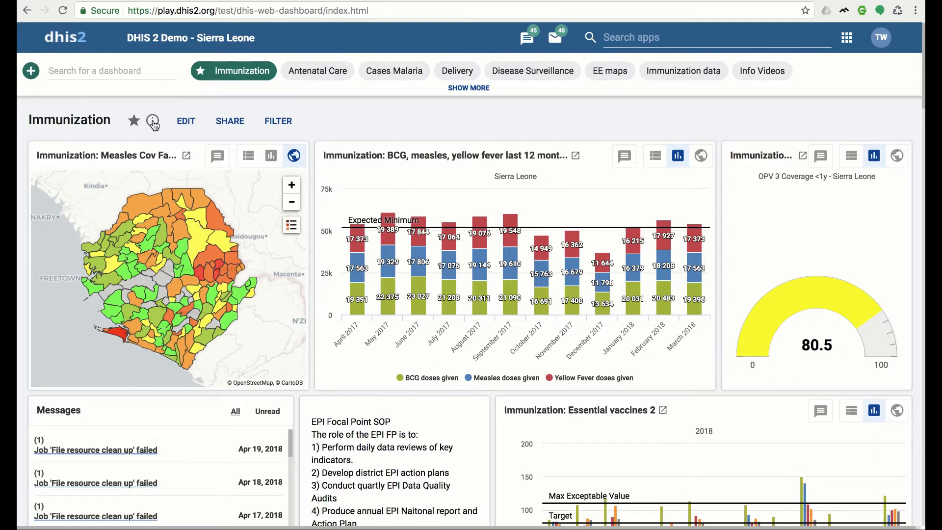
{"action": "left_click", "coordinate": [153, 121]}
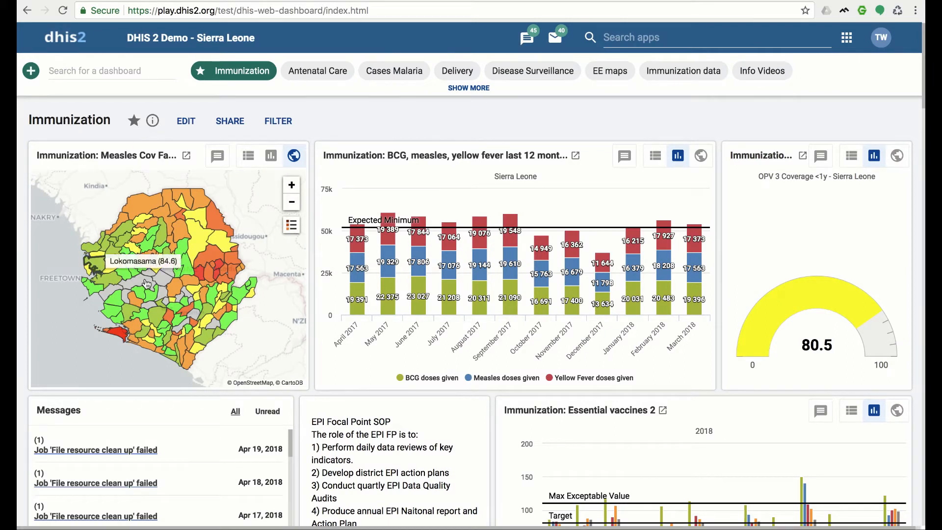
{"action": "mouse_move", "coordinate": [266, 174]}
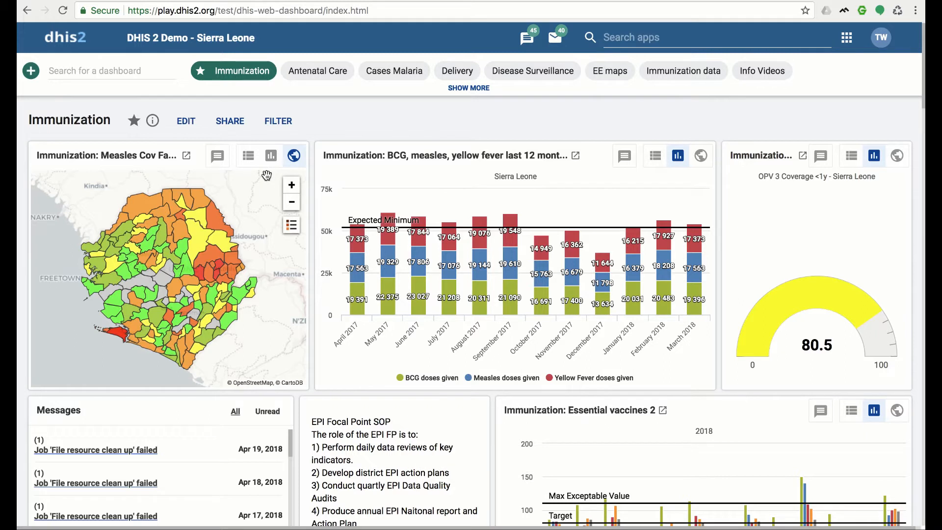
{"action": "mouse_move", "coordinate": [262, 170]}
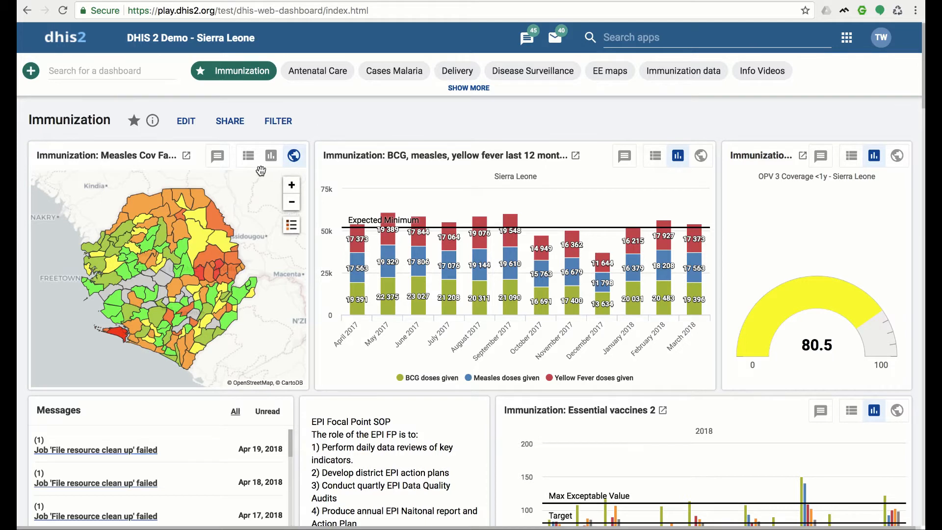
Step: View Measles Cov as a table sorted lowest coverage first, then as a column chart
{"action": "left_click", "coordinate": [245, 155]}
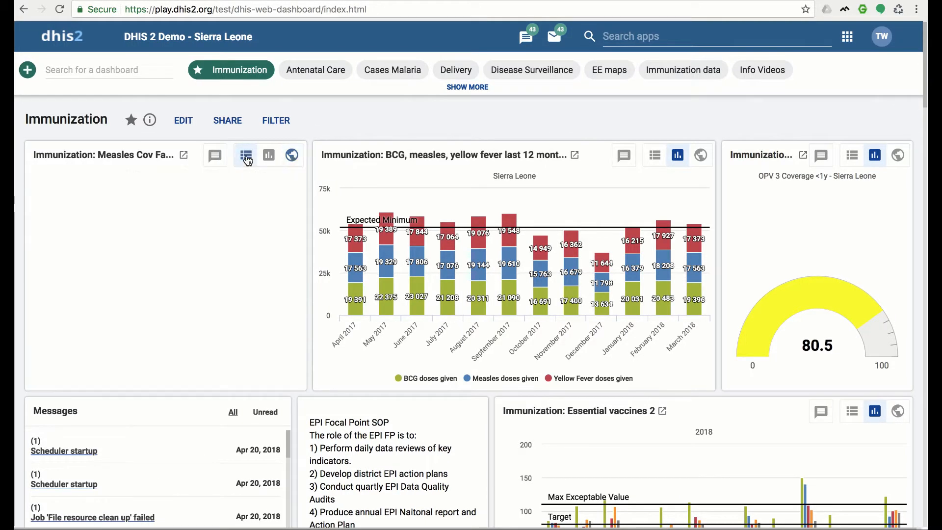
{"action": "left_click", "coordinate": [245, 155]}
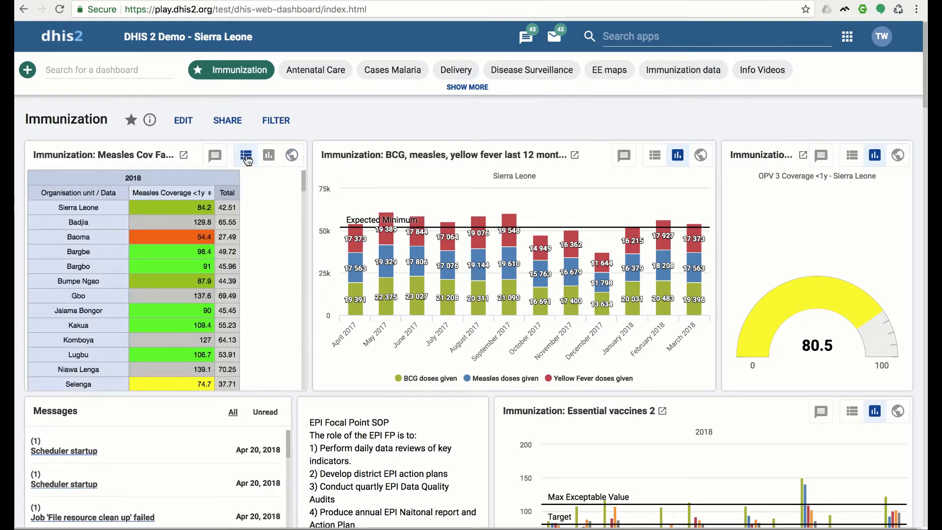
{"action": "left_click", "coordinate": [245, 155]}
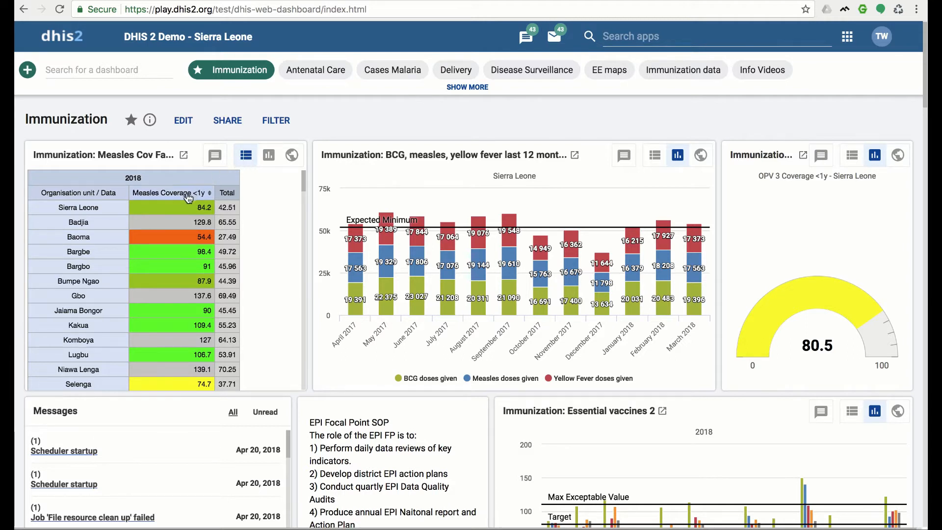
{"action": "left_click", "coordinate": [180, 193]}
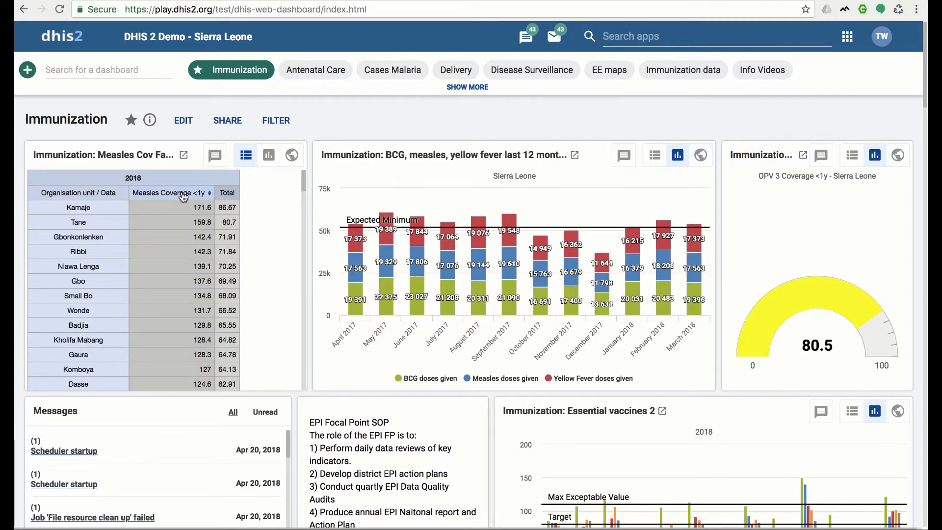
{"action": "left_click", "coordinate": [209, 192]}
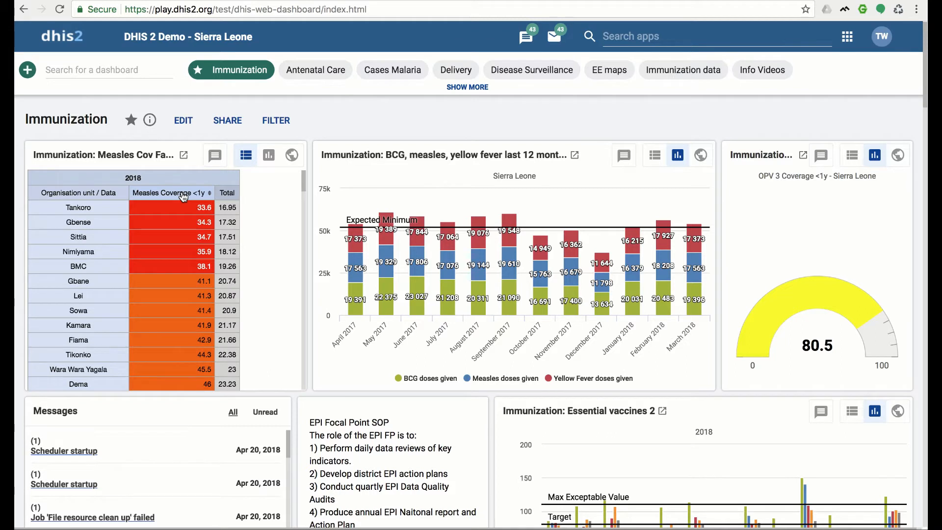
{"action": "mouse_move", "coordinate": [265, 165]}
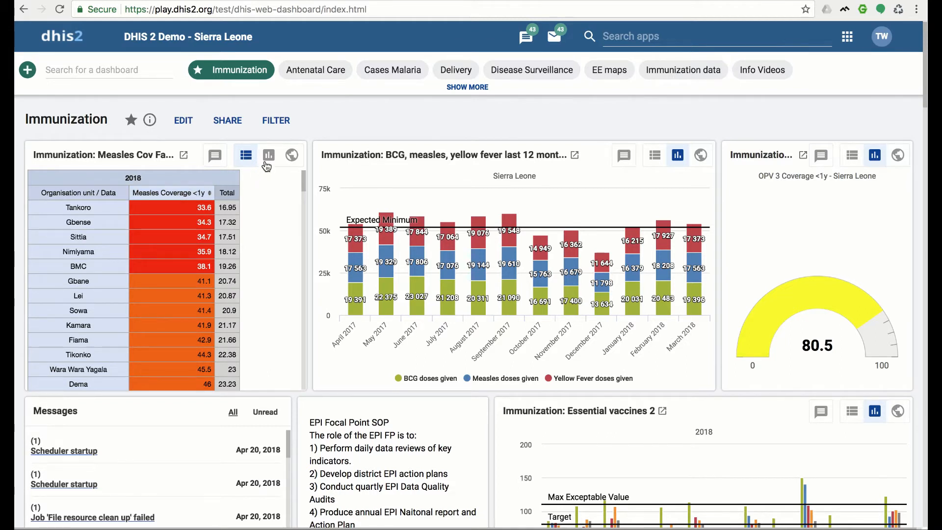
{"action": "left_click", "coordinate": [268, 155]}
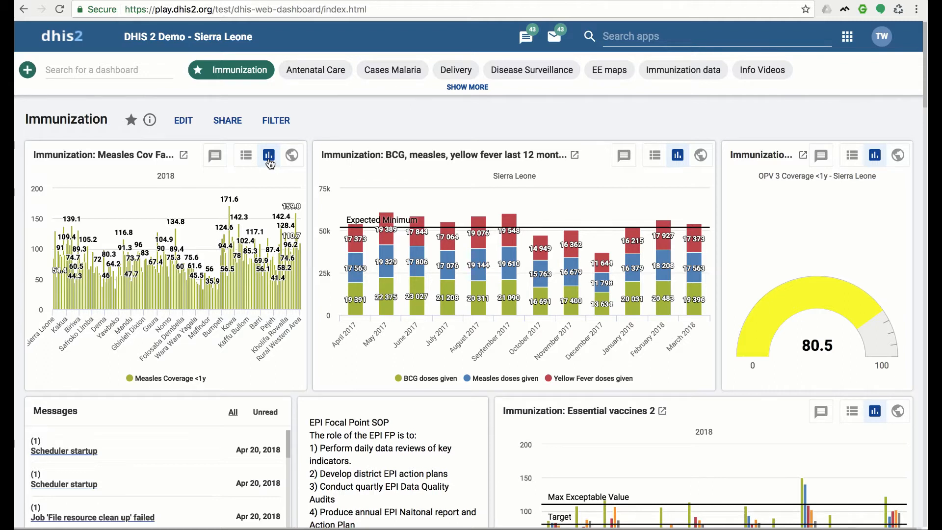
Step: Switch Measles Cov to its chiefdom map and toggle the map legend
{"action": "left_click", "coordinate": [292, 156]}
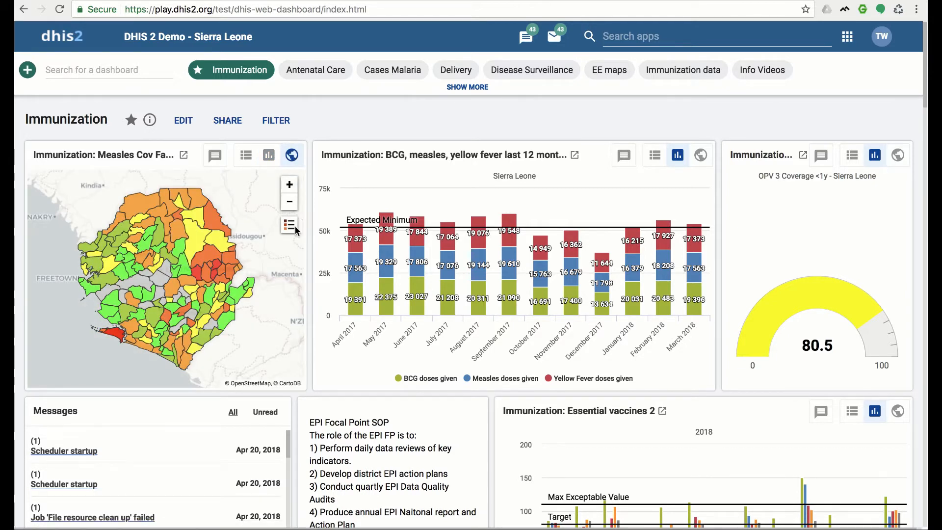
{"action": "left_click", "coordinate": [289, 224]}
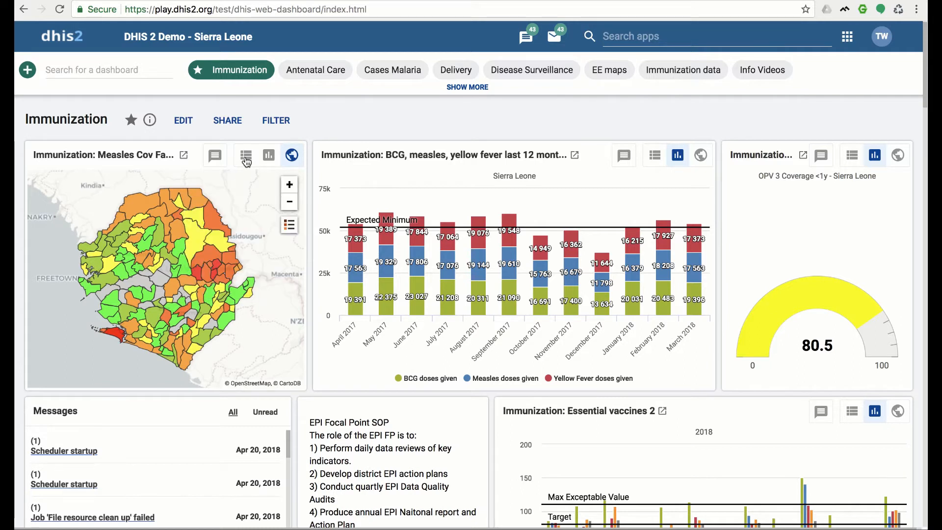
Step: Show Measles Cov as a table and reveal the Penta 3 Coverage map legend
{"action": "left_click", "coordinate": [244, 155]}
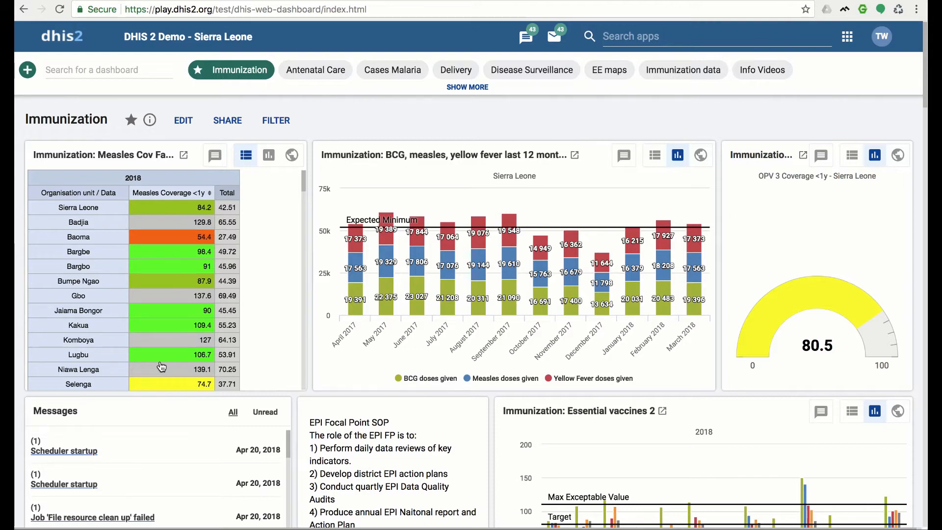
{"action": "scroll", "scroll_direction": "down", "scroll_amount": 3}
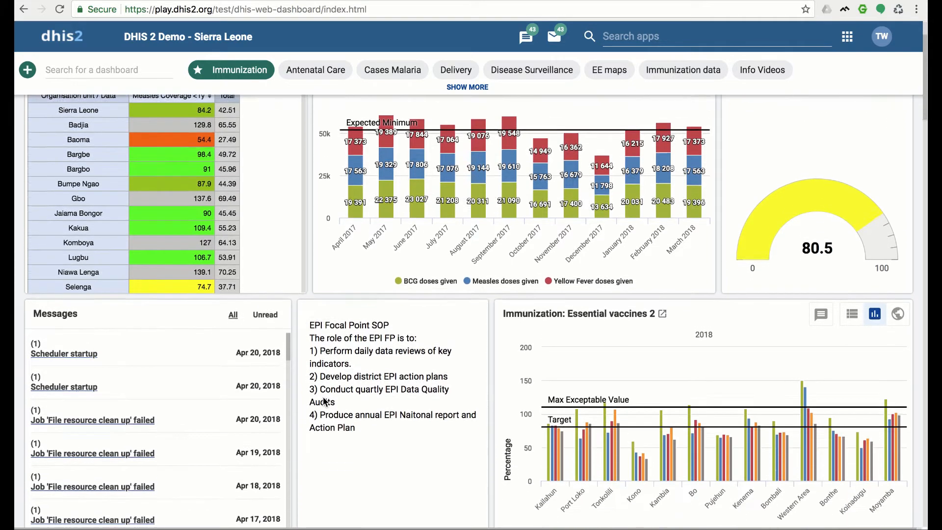
{"action": "scroll", "scroll_direction": "down", "scroll_amount": 3}
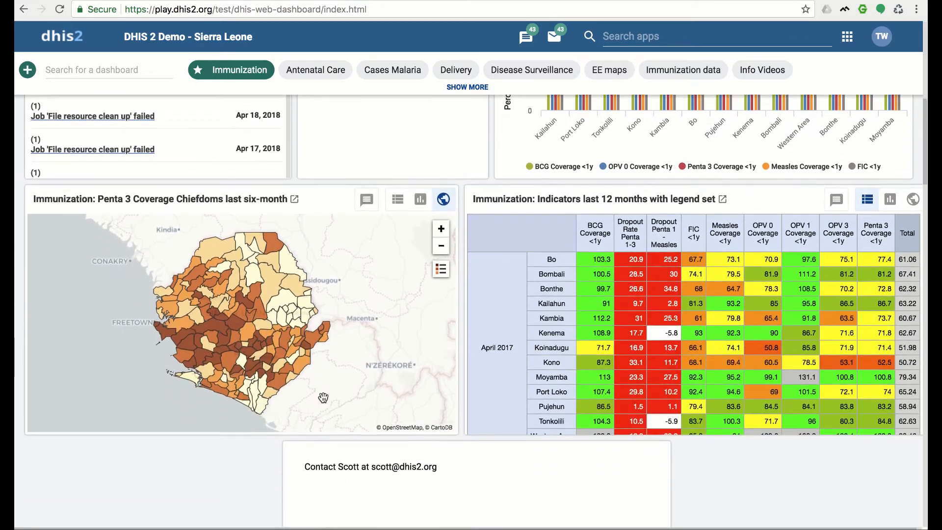
{"action": "scroll", "scroll_direction": "down", "scroll_amount": 3}
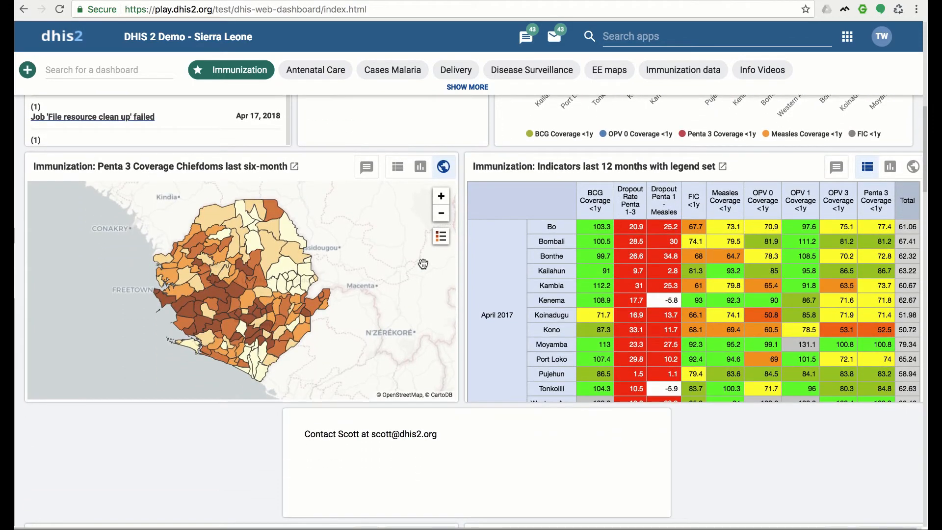
{"action": "left_click", "coordinate": [441, 236]}
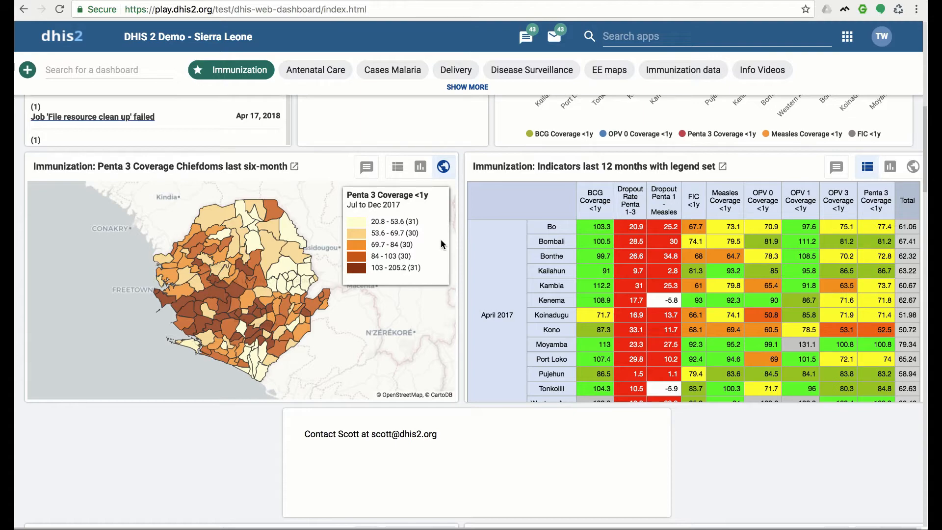
{"action": "scroll", "scroll_direction": "up", "scroll_amount": 3}
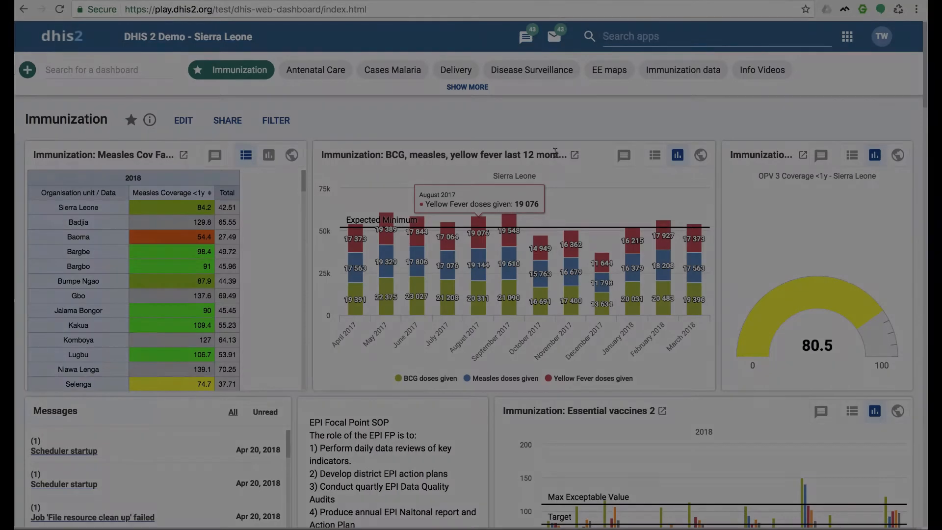
{"action": "mouse_move", "coordinate": [614, 138]}
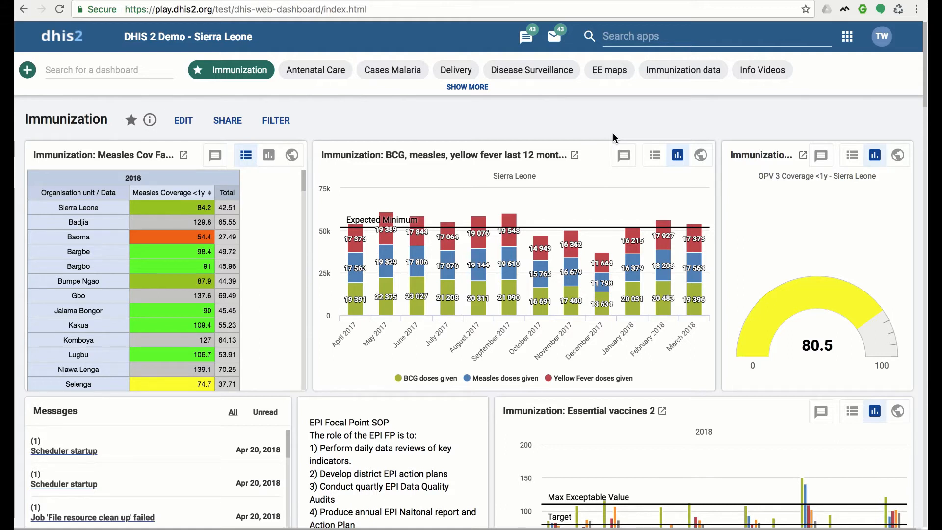
{"action": "mouse_move", "coordinate": [542, 169]}
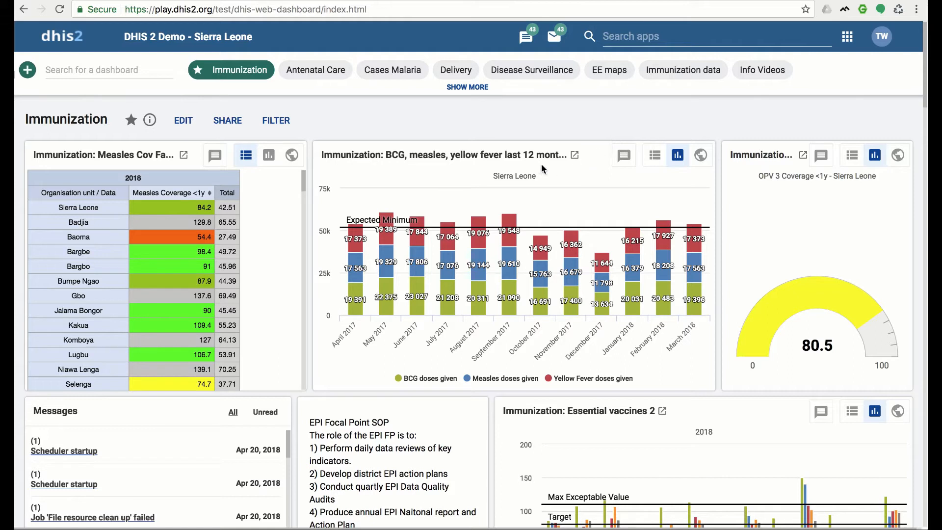
{"action": "mouse_move", "coordinate": [499, 172]}
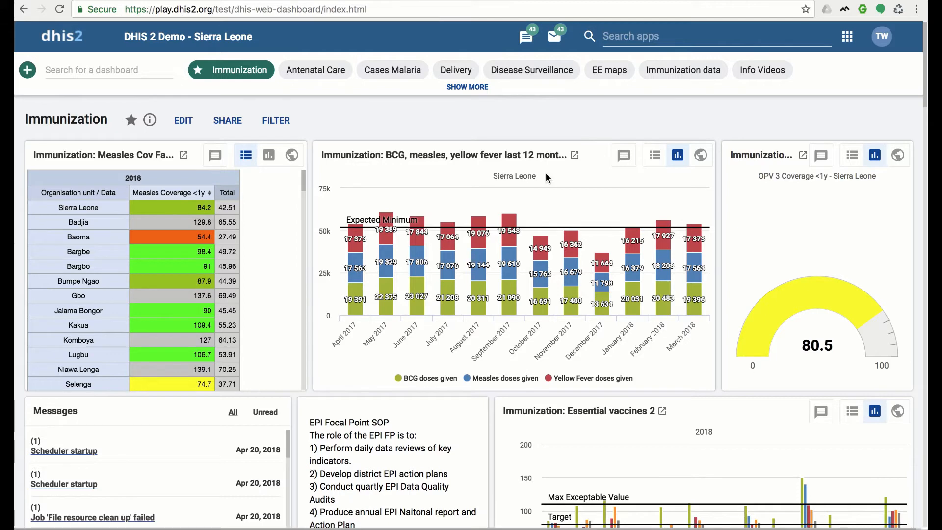
Step: Open the BCG, measles, yellow fever chart's interpretations and scroll to its two entries
{"action": "left_click", "coordinate": [624, 155]}
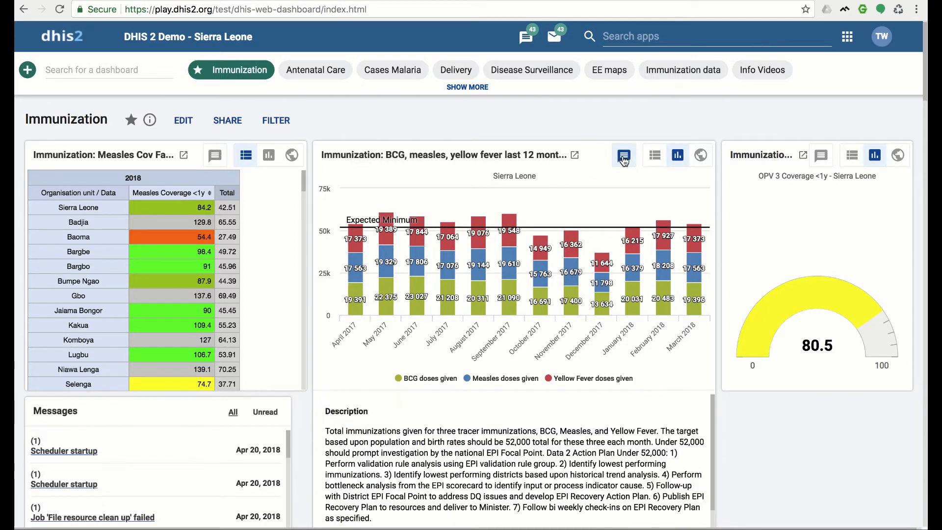
{"action": "scroll", "scroll_direction": "down", "scroll_amount": 3}
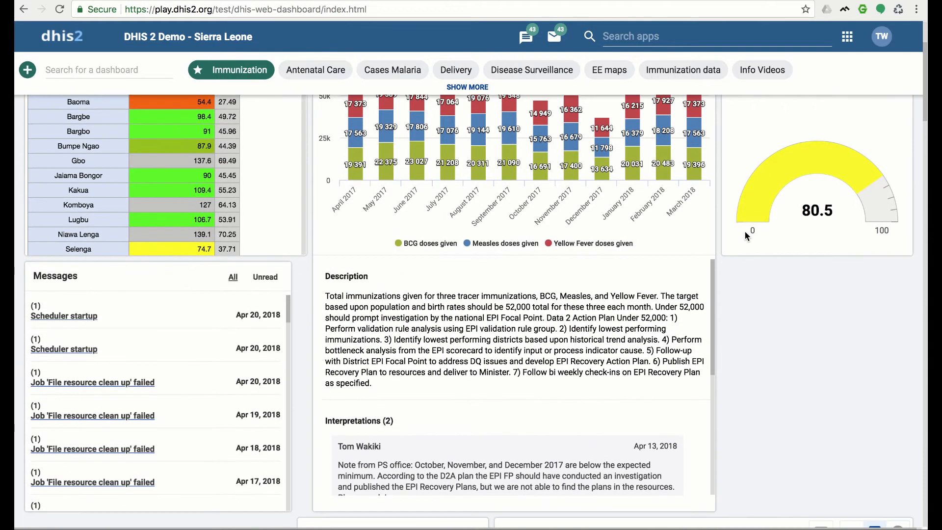
{"action": "scroll", "scroll_direction": "down", "scroll_amount": 3}
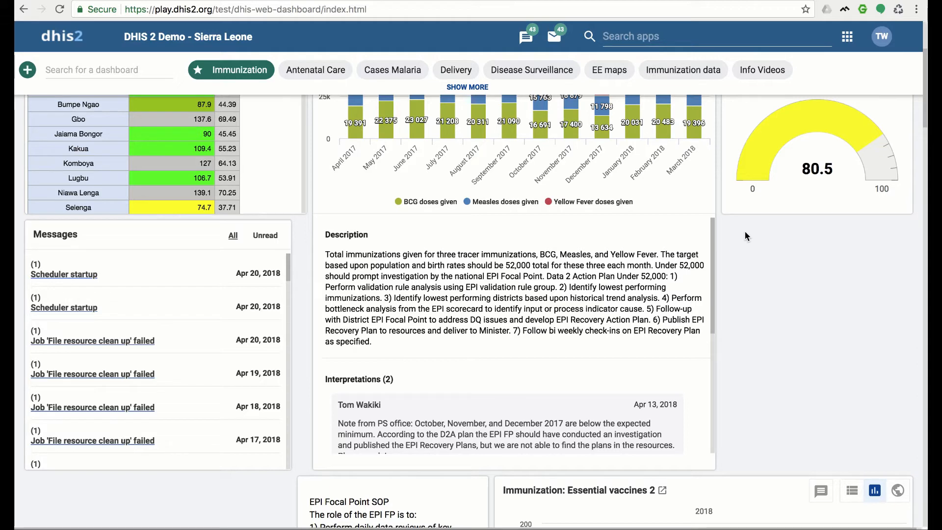
{"action": "scroll", "scroll_direction": "down", "scroll_amount": 3}
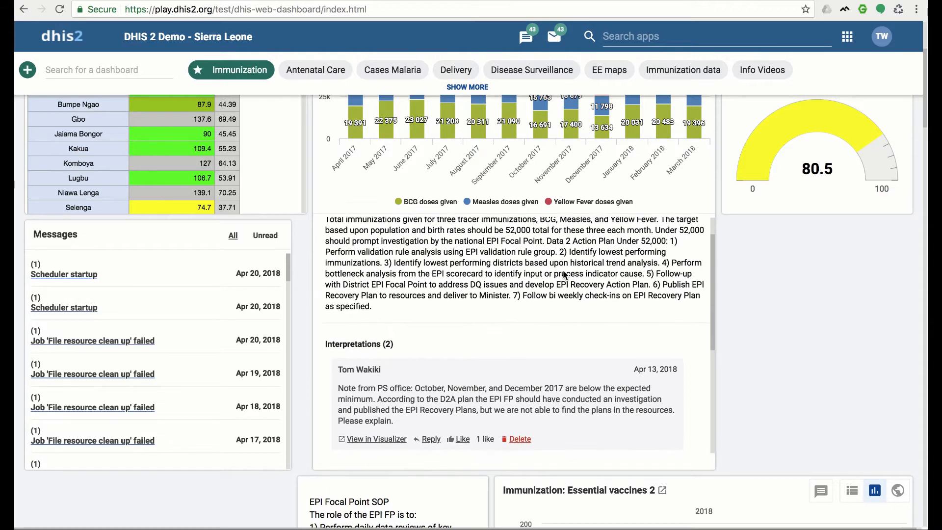
{"action": "scroll", "scroll_direction": "down", "scroll_amount": 3}
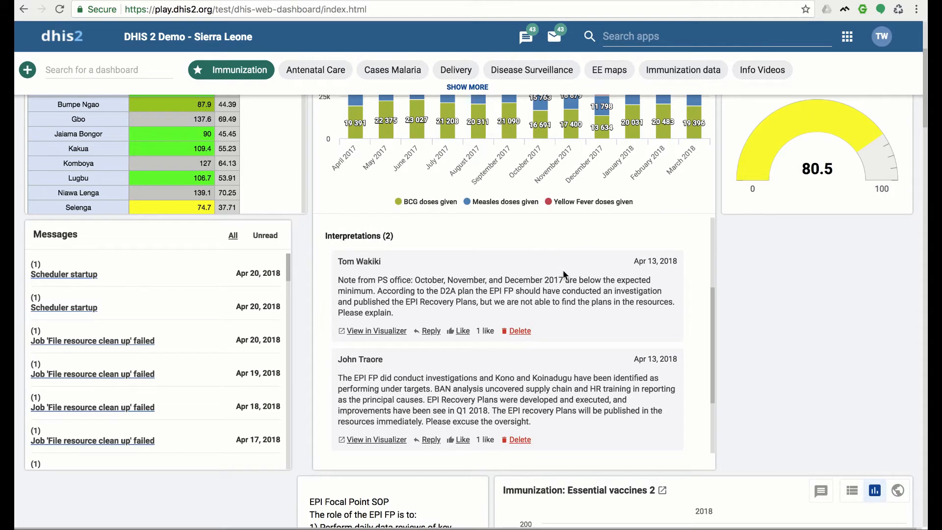
{"action": "mouse_move", "coordinate": [426, 344]}
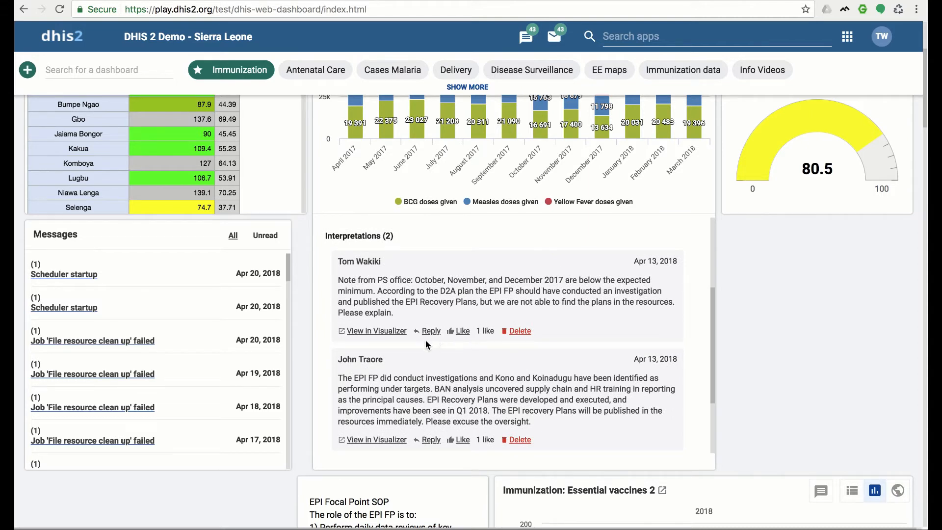
{"action": "mouse_move", "coordinate": [457, 347]}
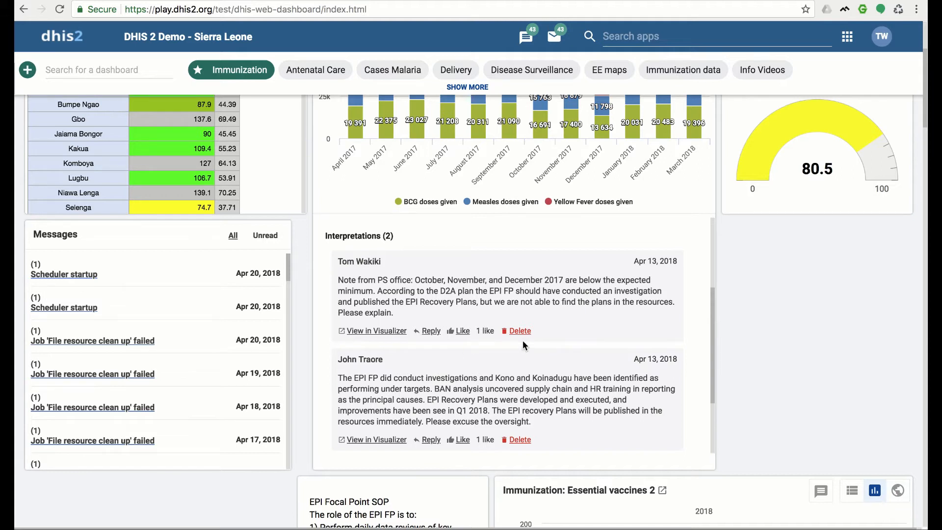
{"action": "mouse_move", "coordinate": [396, 343]}
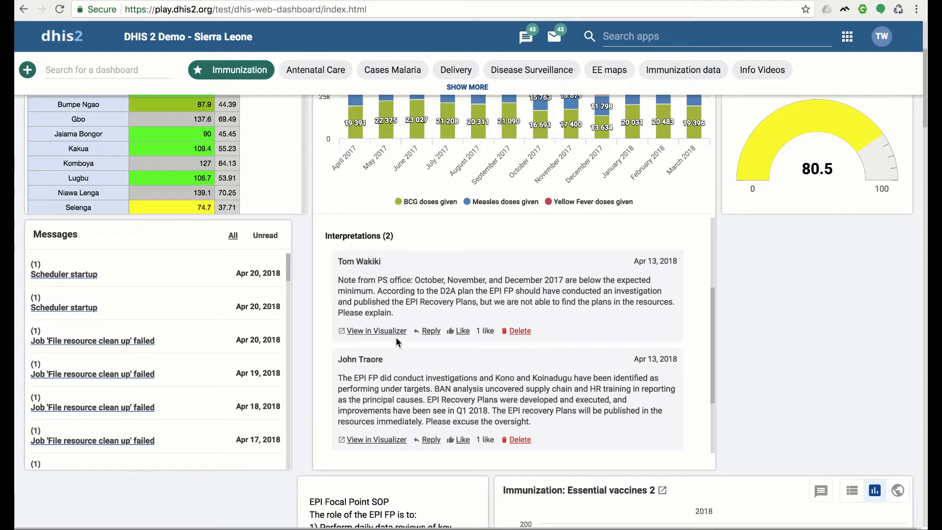
Step: Open the first interpretation's chart in Data Visualizer, then go Home to the dashboard
{"action": "left_click", "coordinate": [376, 330]}
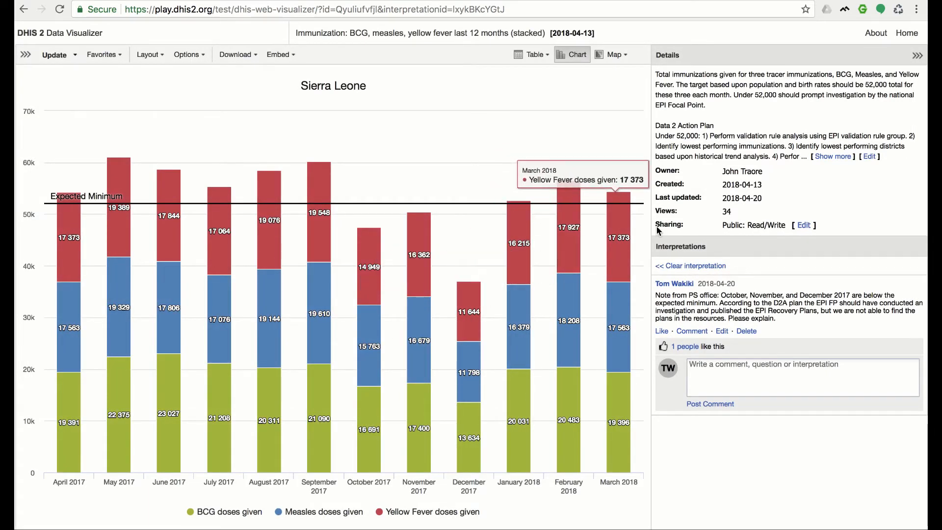
{"action": "mouse_move", "coordinate": [906, 33]}
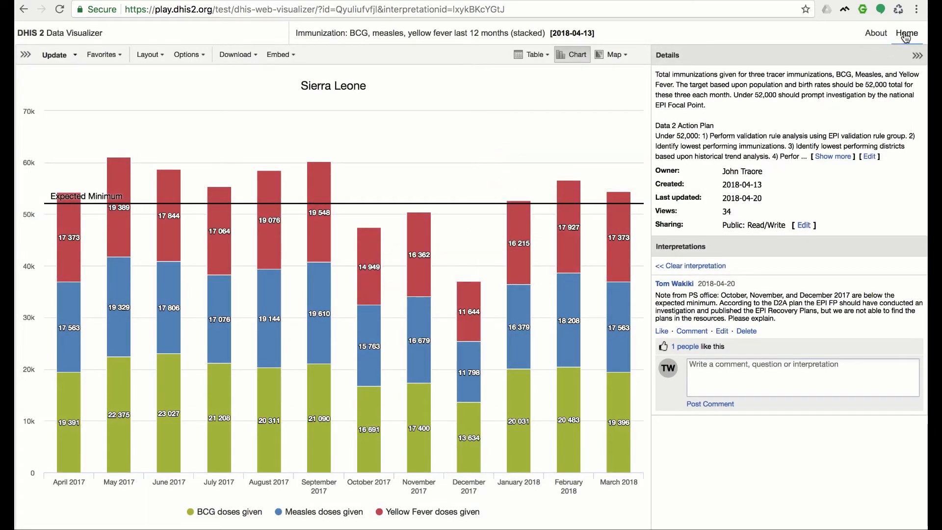
{"action": "left_click", "coordinate": [907, 33]}
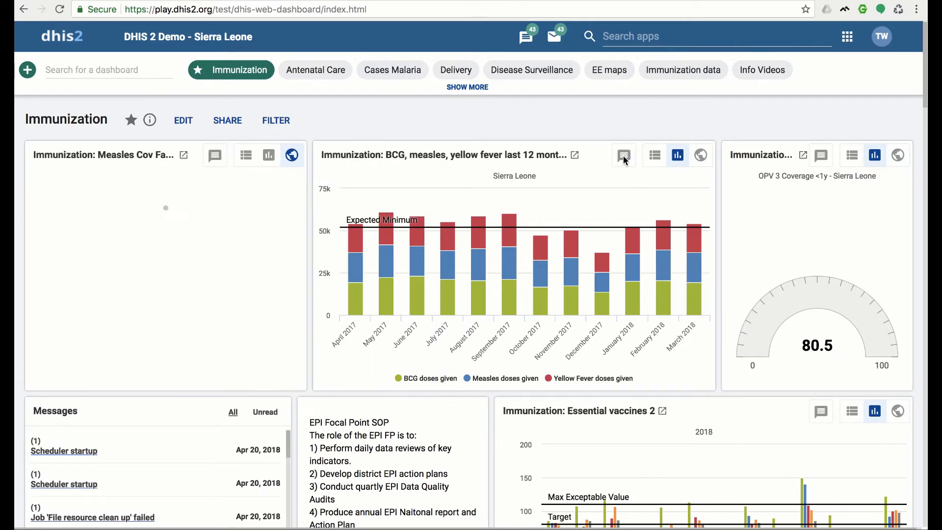
Step: Post the reply 'Thank you for your observation' under the BCG chart's first interpretation
{"action": "left_click", "coordinate": [624, 155]}
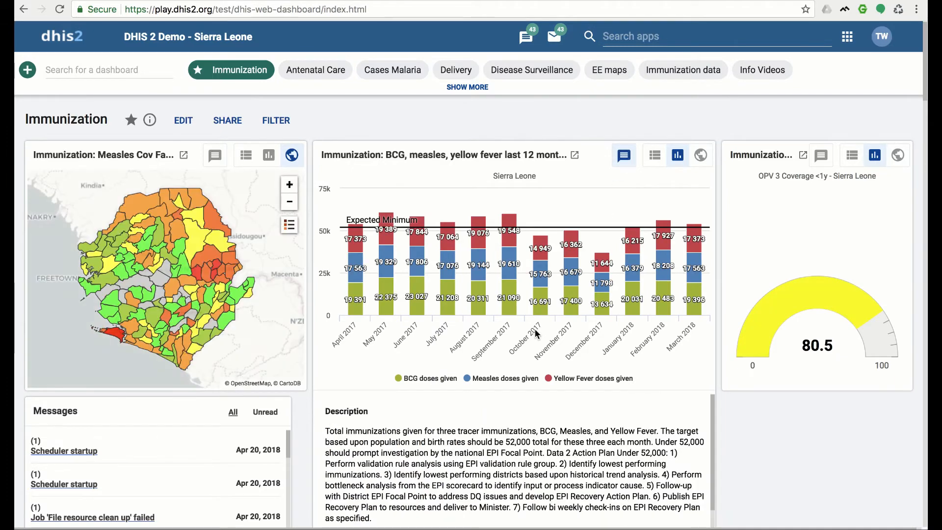
{"action": "scroll", "scroll_direction": "down", "scroll_amount": 3}
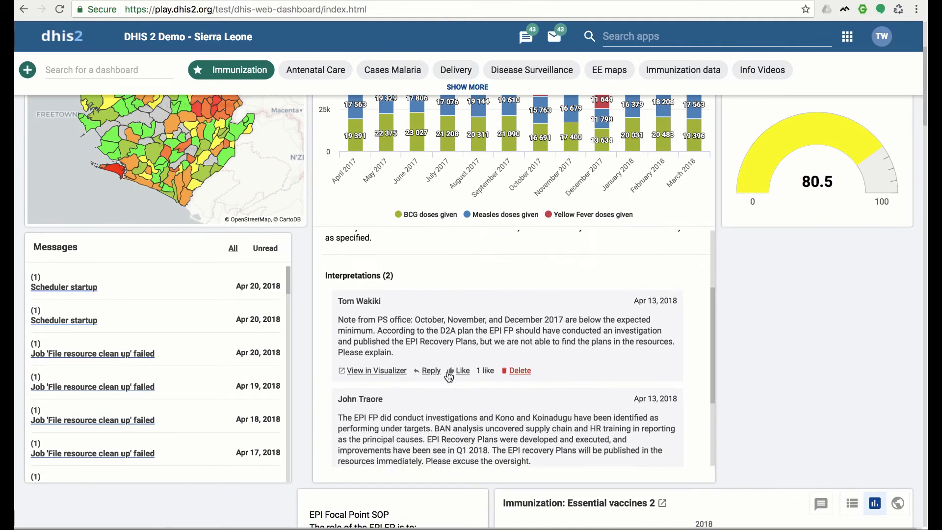
{"action": "left_click", "coordinate": [431, 370]}
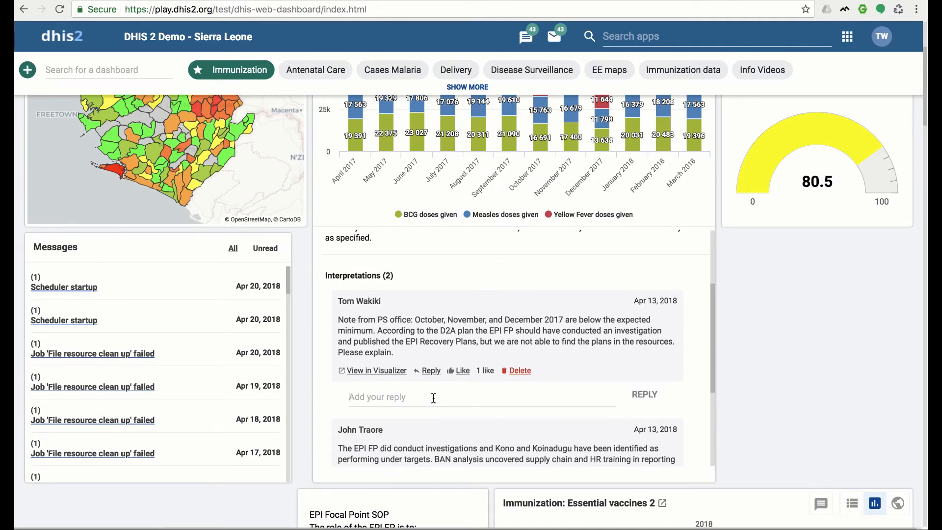
{"action": "type", "text": "Thank you f"}
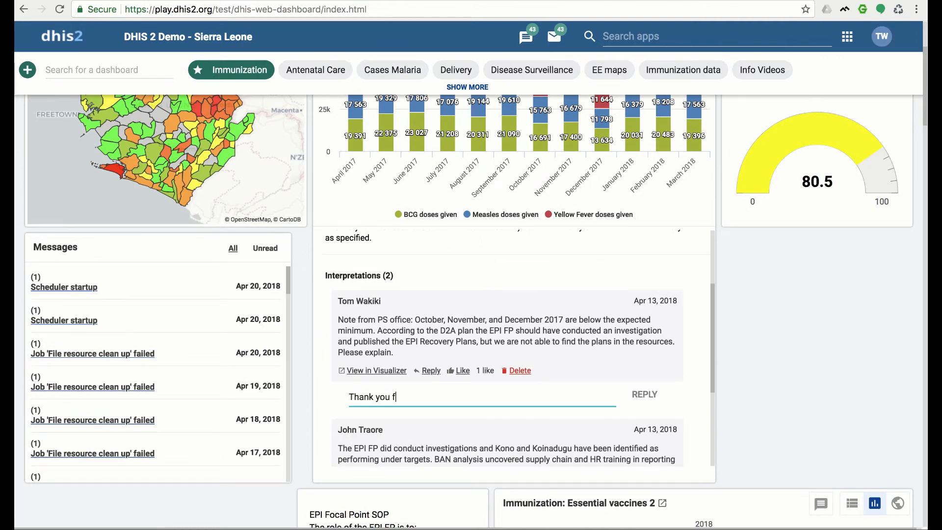
{"action": "type", "text": "or your o"}
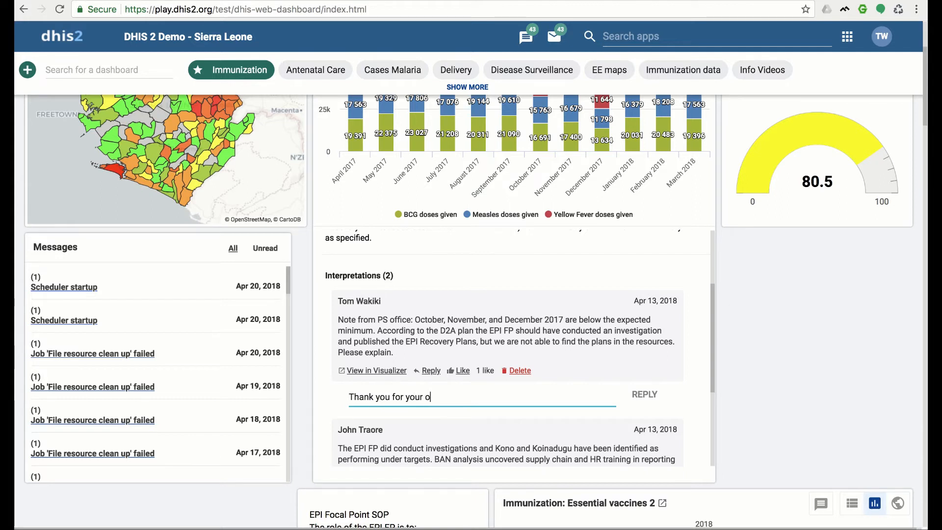
{"action": "type", "text": "bservation"}
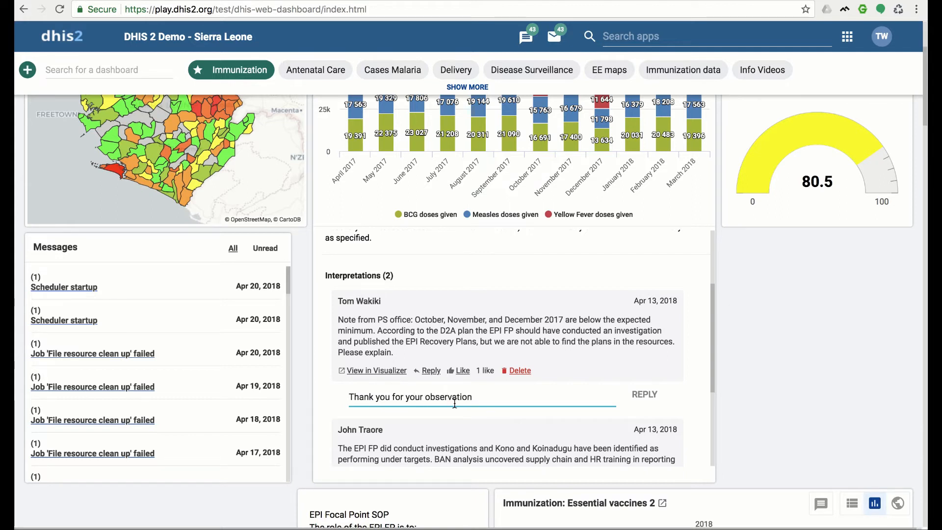
{"action": "left_click", "coordinate": [643, 394]}
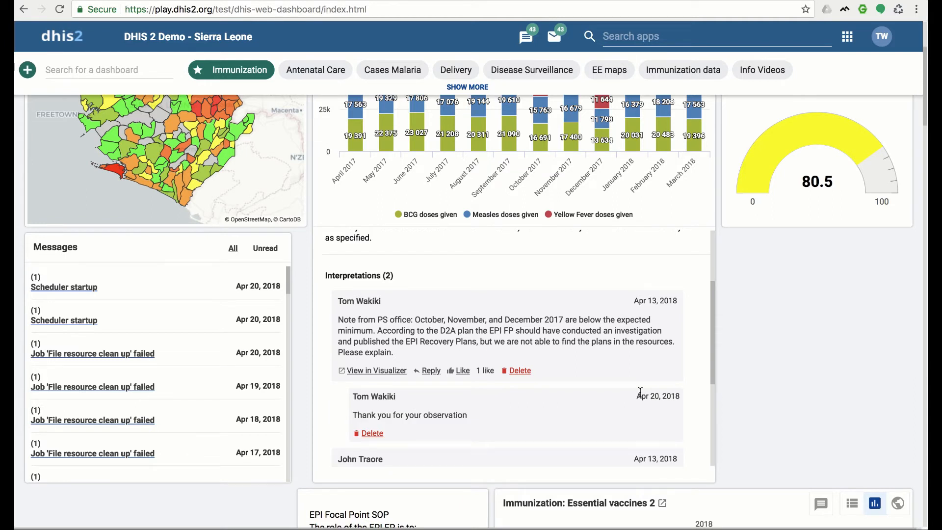
Step: Like the BCG chart's first interpretation, raising it to 2 likes
{"action": "left_click", "coordinate": [463, 370]}
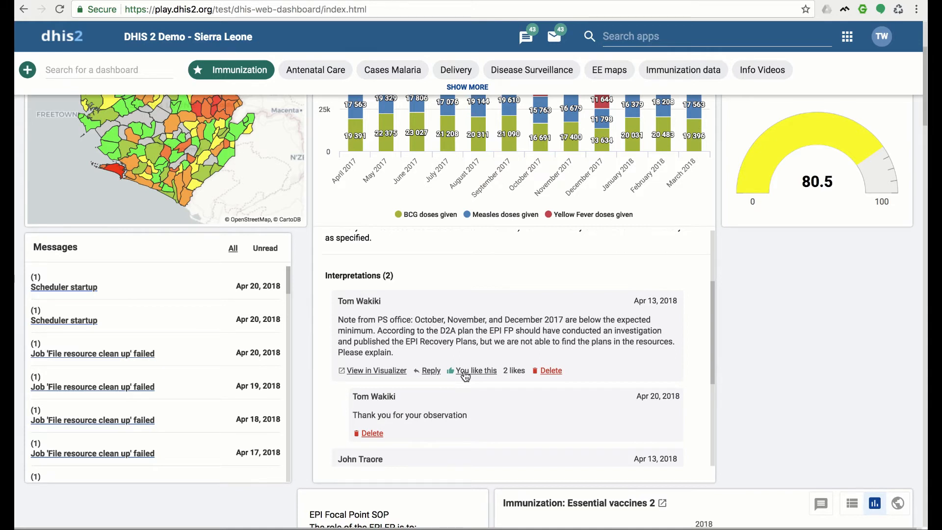
{"action": "mouse_move", "coordinate": [547, 382]}
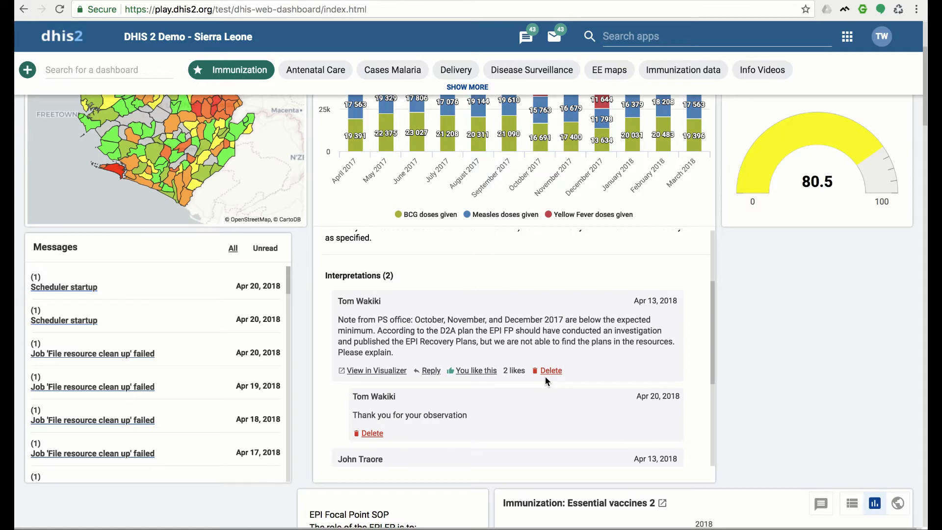
{"action": "scroll", "scroll_direction": "down", "scroll_amount": 3}
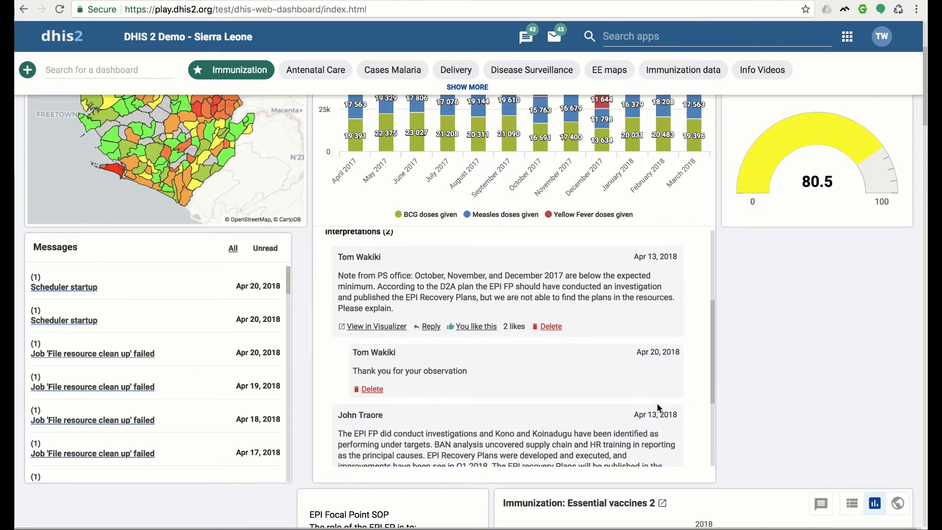
{"action": "scroll", "scroll_direction": "down", "scroll_amount": 3}
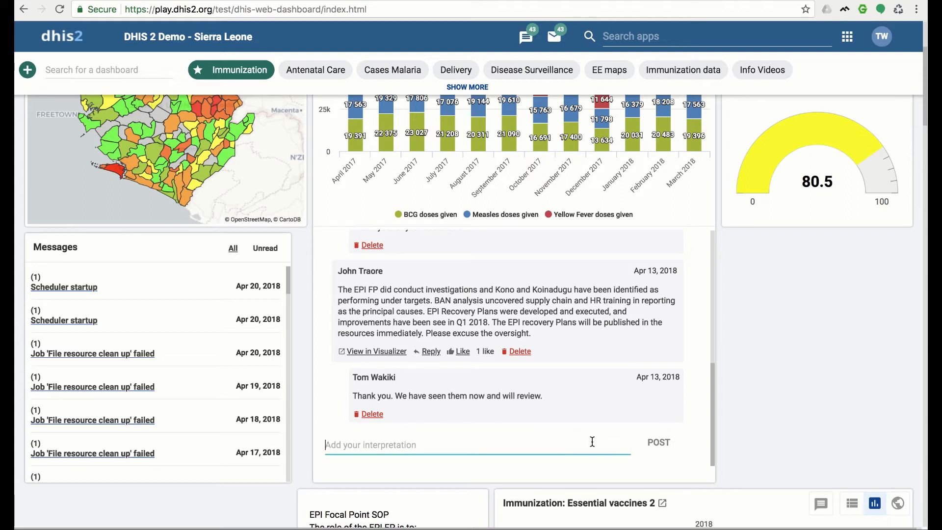
Step: Post 'Kono continues to underperform in Q1 2018' as a BCG chart interpretation
{"action": "type", "text": "Kono continues to underp"}
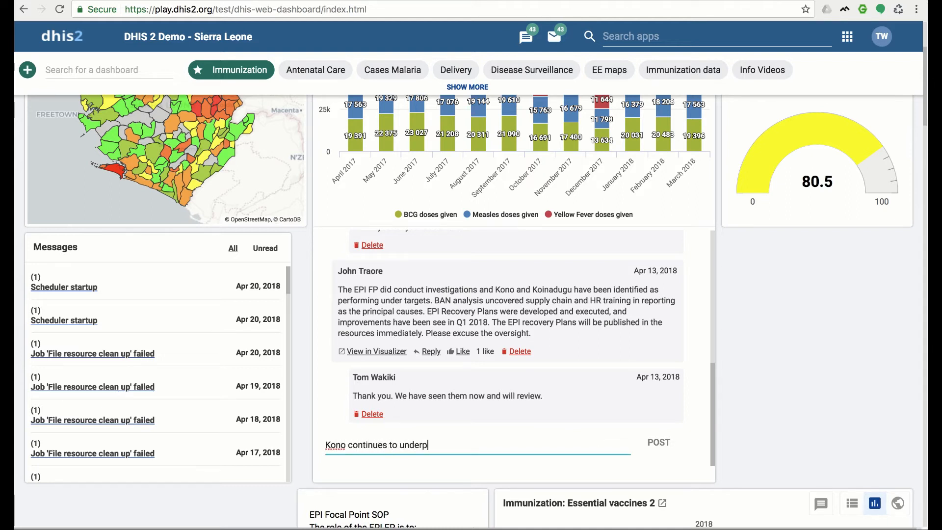
{"action": "type", "text": "erform in Q"}
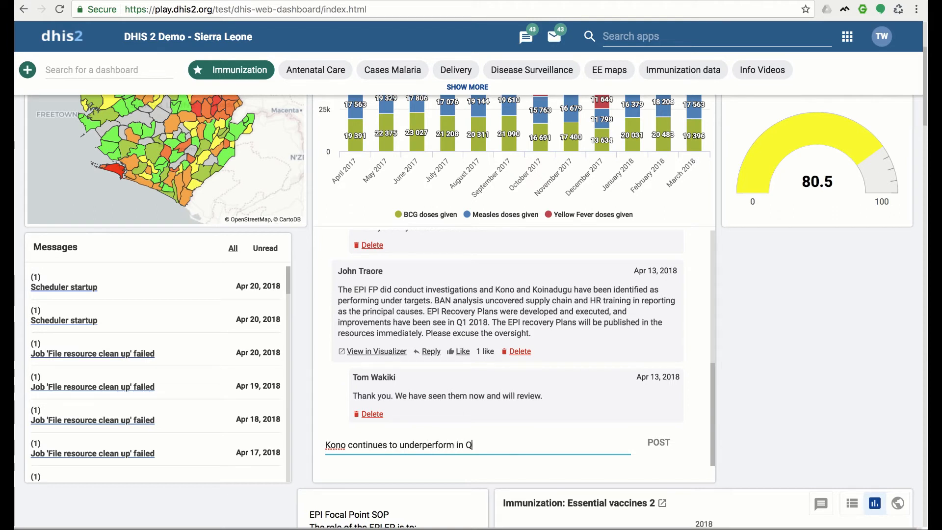
{"action": "type", "text": "1 2018"}
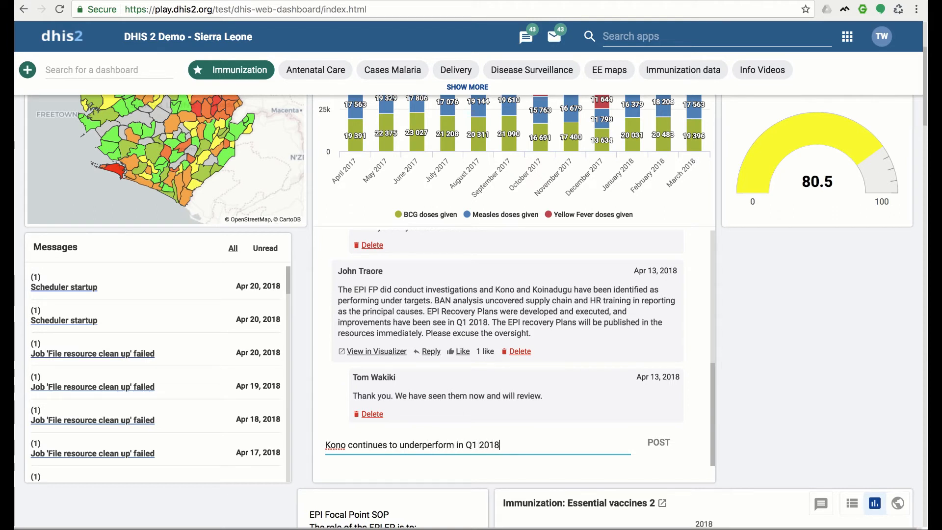
{"action": "left_click", "coordinate": [658, 442]}
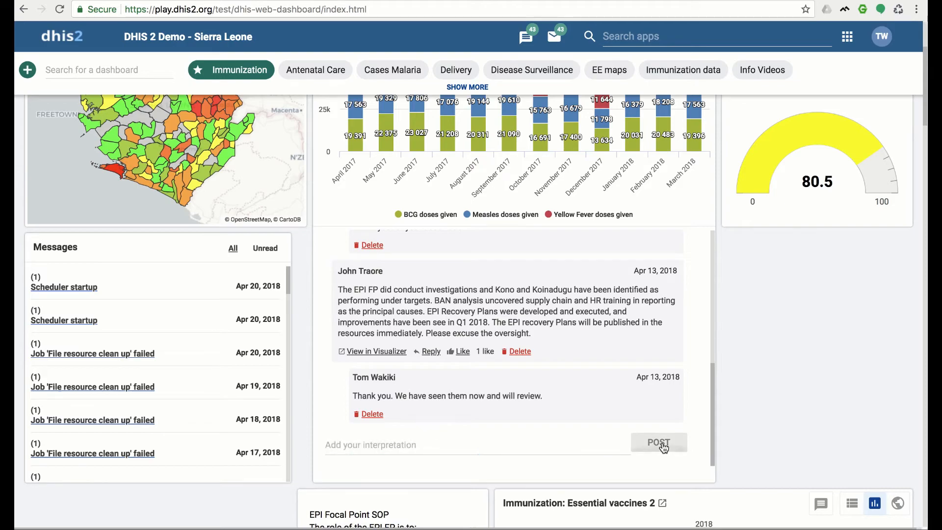
{"action": "left_click", "coordinate": [659, 443]}
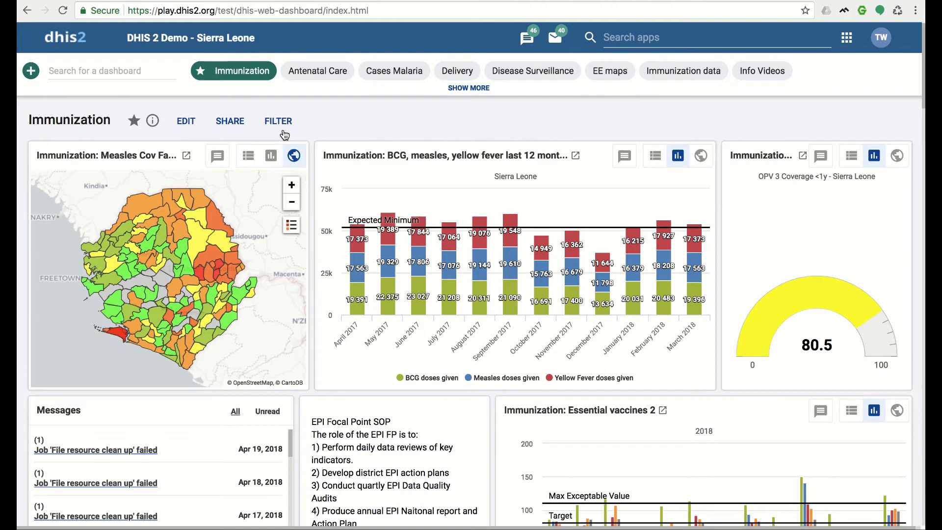
{"action": "mouse_move", "coordinate": [775, 169]}
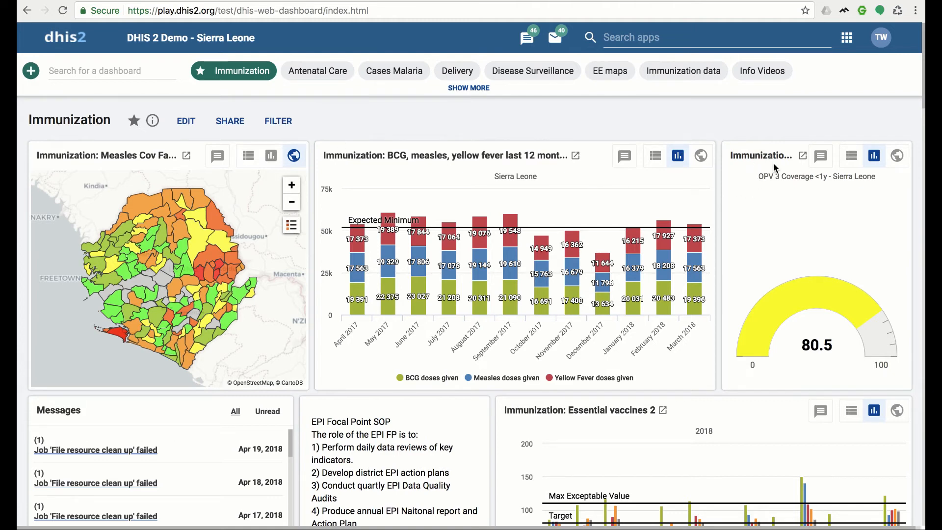
{"action": "mouse_move", "coordinate": [806, 190]}
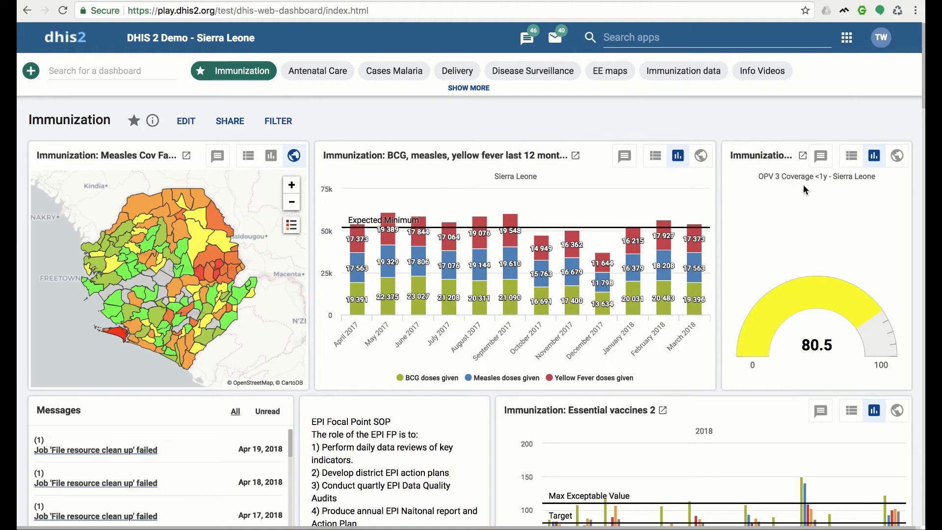
{"action": "mouse_move", "coordinate": [850, 256]}
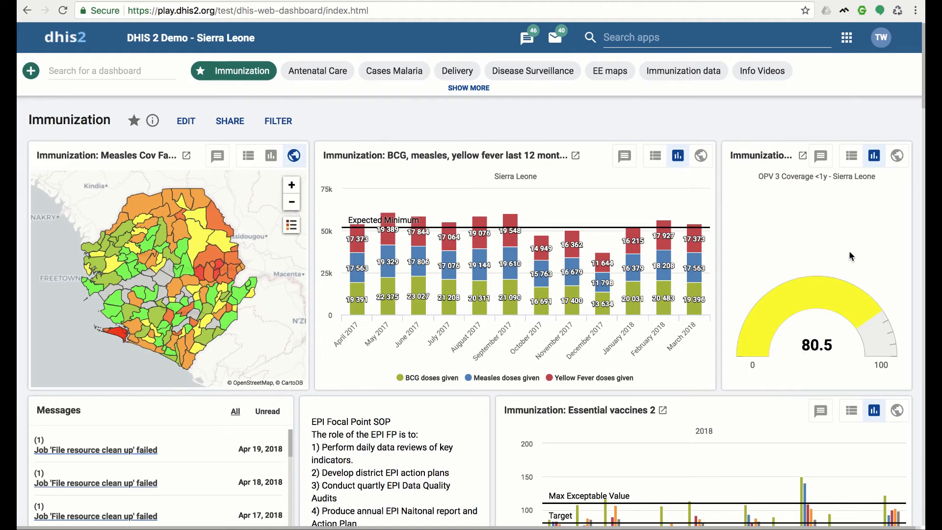
{"action": "mouse_move", "coordinate": [848, 191]}
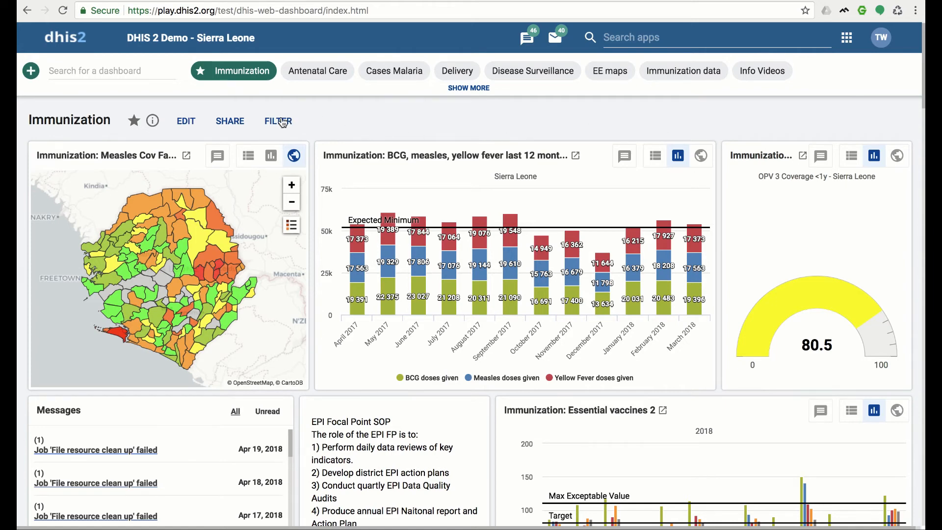
Step: Filter the Immunization dashboard to Kono under Sierra Leone and save the filter
{"action": "left_click", "coordinate": [278, 120]}
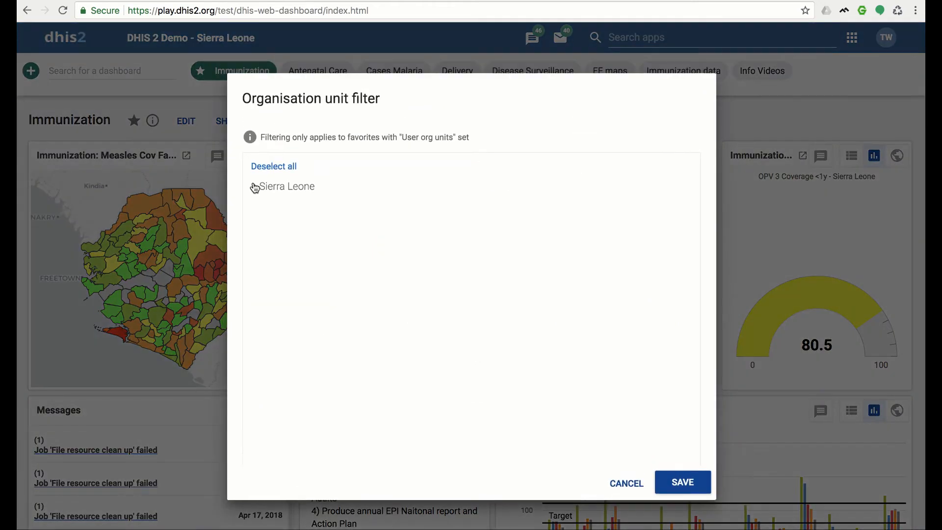
{"action": "left_click", "coordinate": [253, 187]}
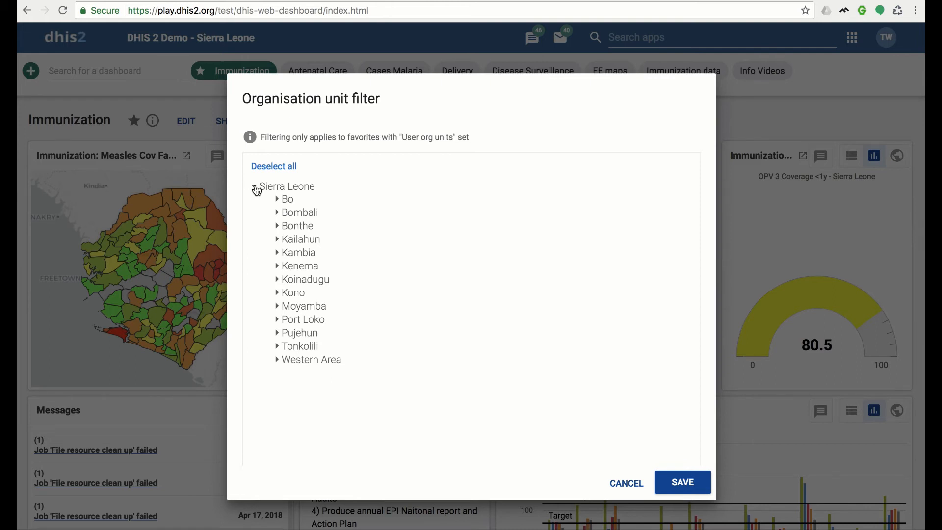
{"action": "left_click", "coordinate": [293, 293]}
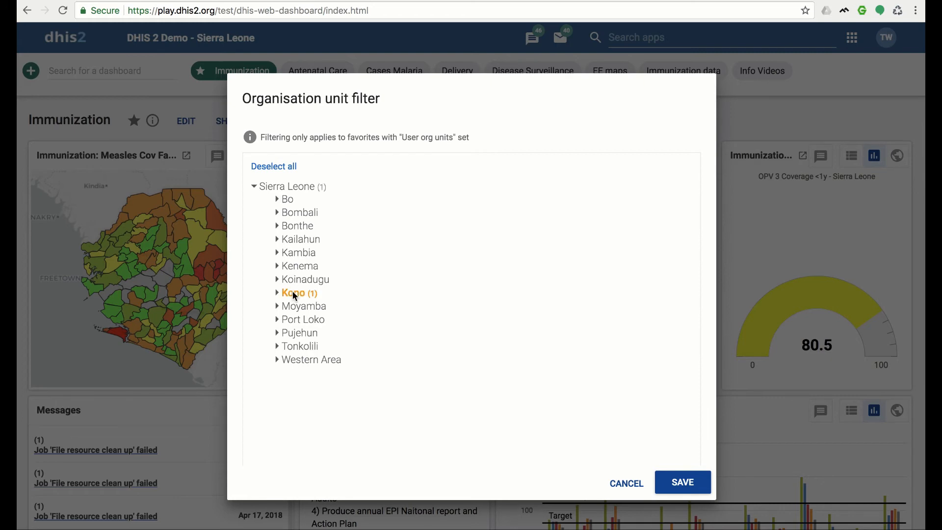
{"action": "left_click", "coordinate": [682, 482]}
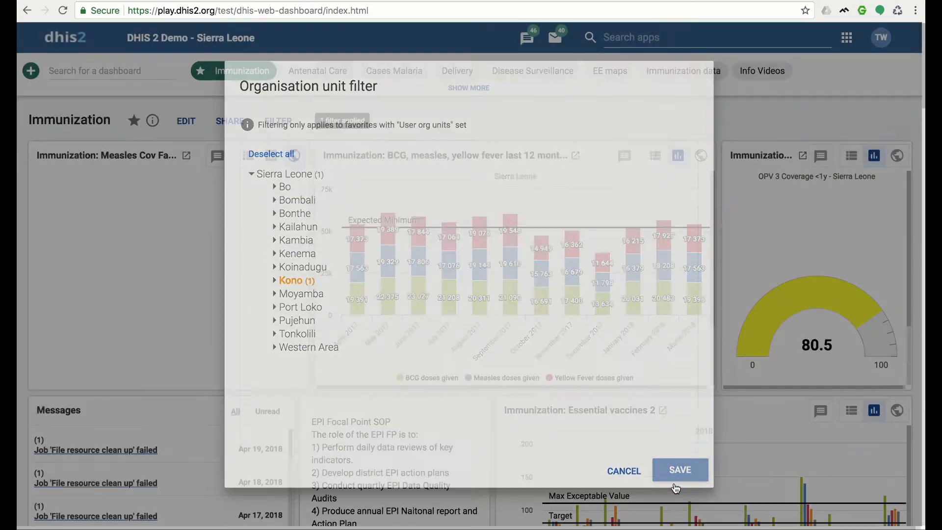
{"action": "left_click", "coordinate": [680, 470]}
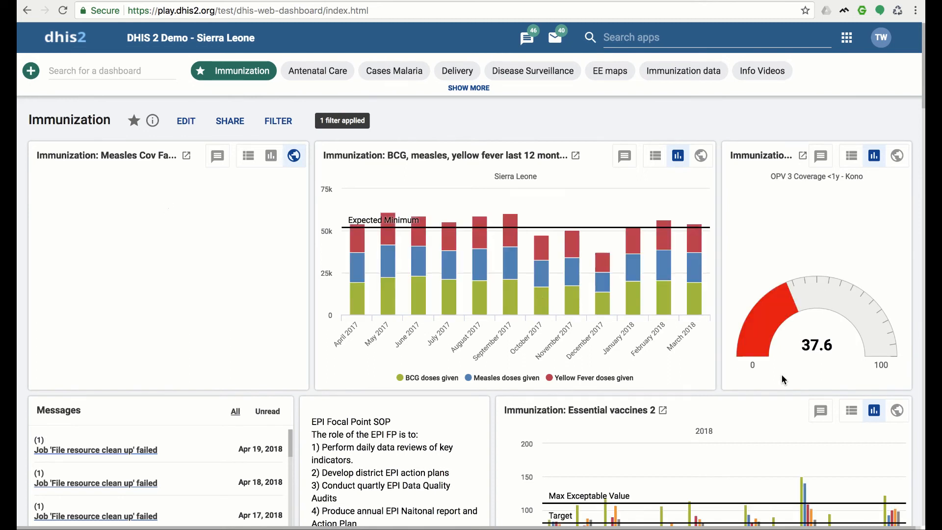
{"action": "left_click", "coordinate": [294, 155]}
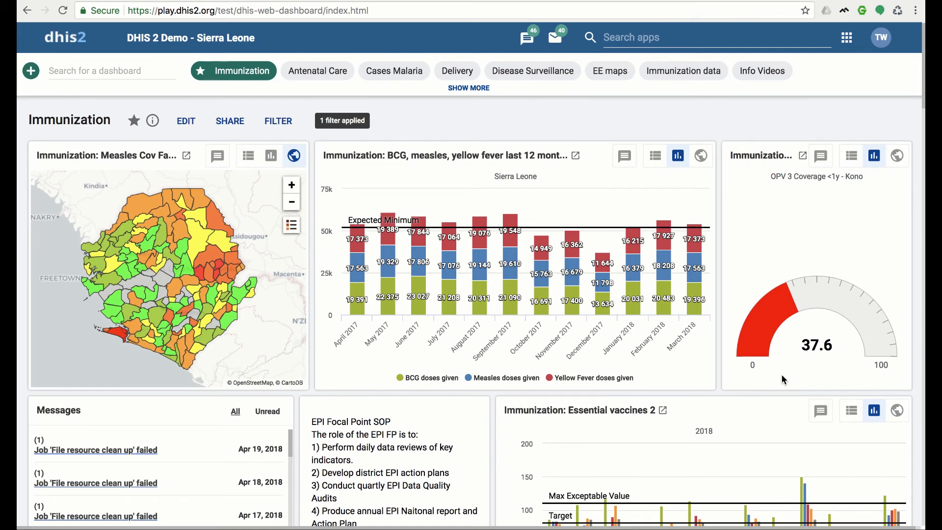
{"action": "mouse_move", "coordinate": [858, 189]}
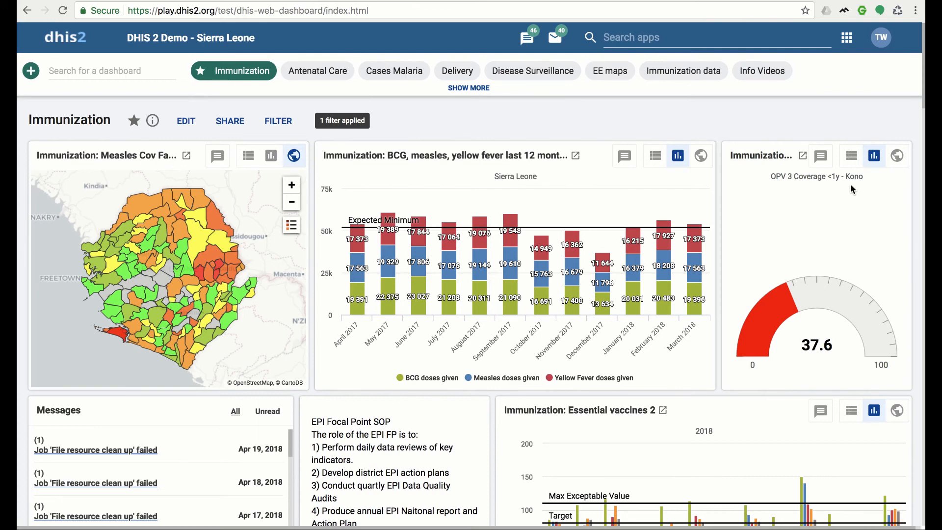
{"action": "mouse_move", "coordinate": [396, 131]}
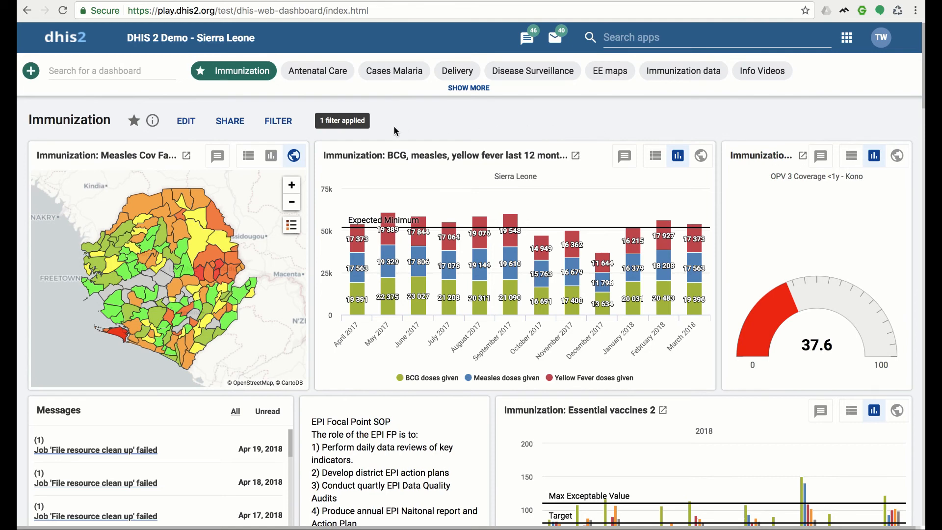
{"action": "mouse_move", "coordinate": [365, 135]}
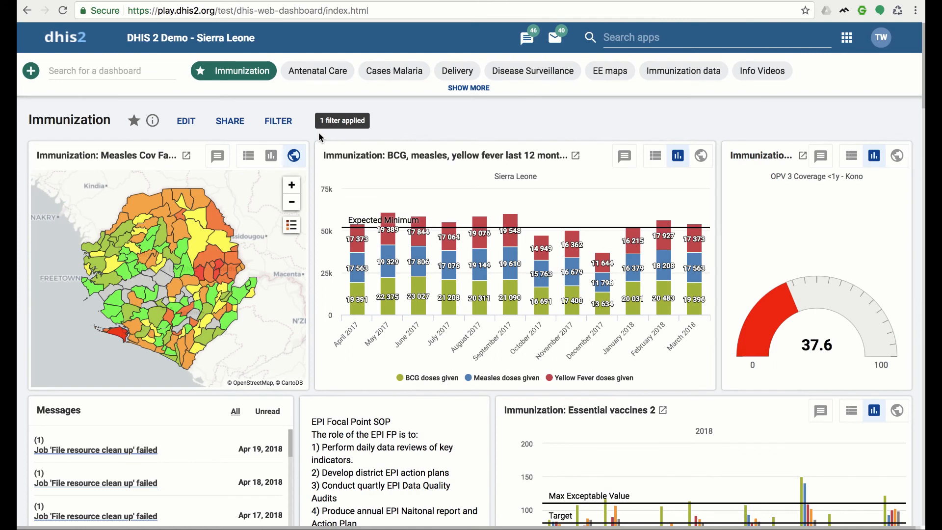
{"action": "mouse_move", "coordinate": [230, 131]}
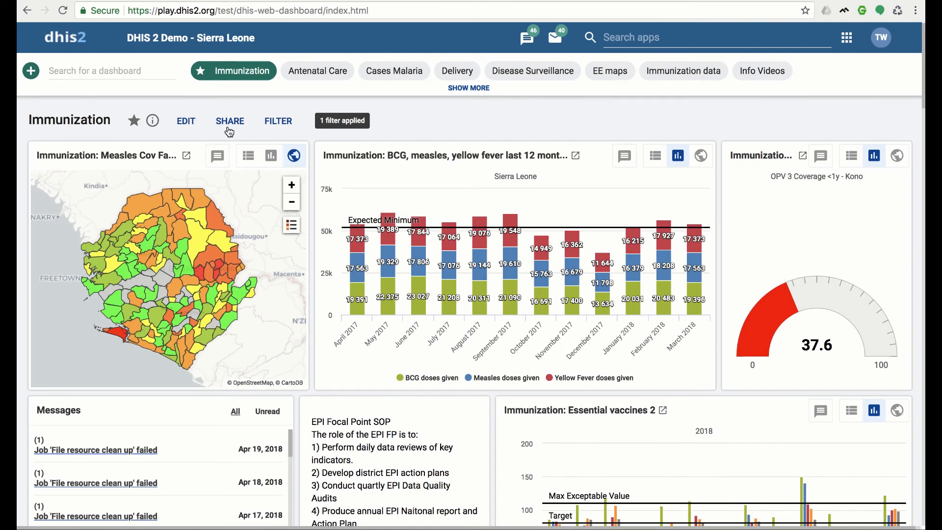
{"action": "mouse_move", "coordinate": [225, 134]}
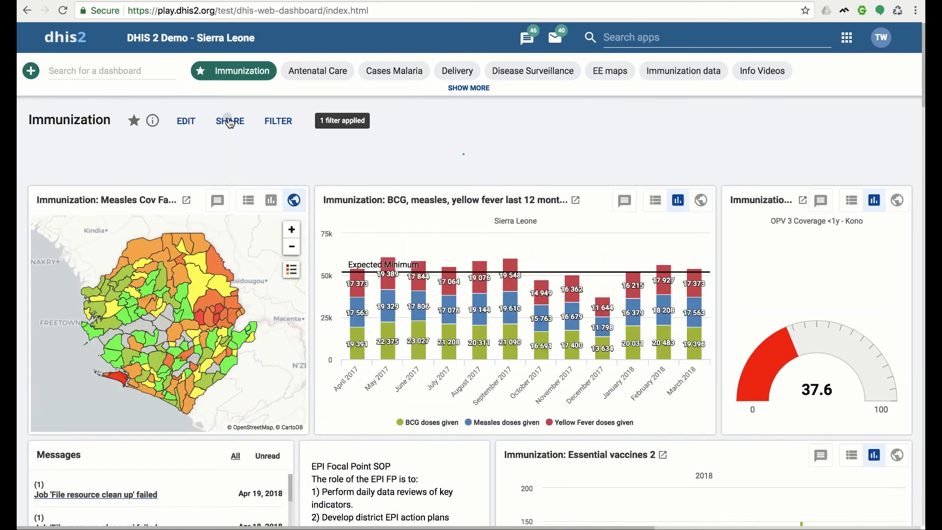
{"action": "left_click", "coordinate": [230, 121]}
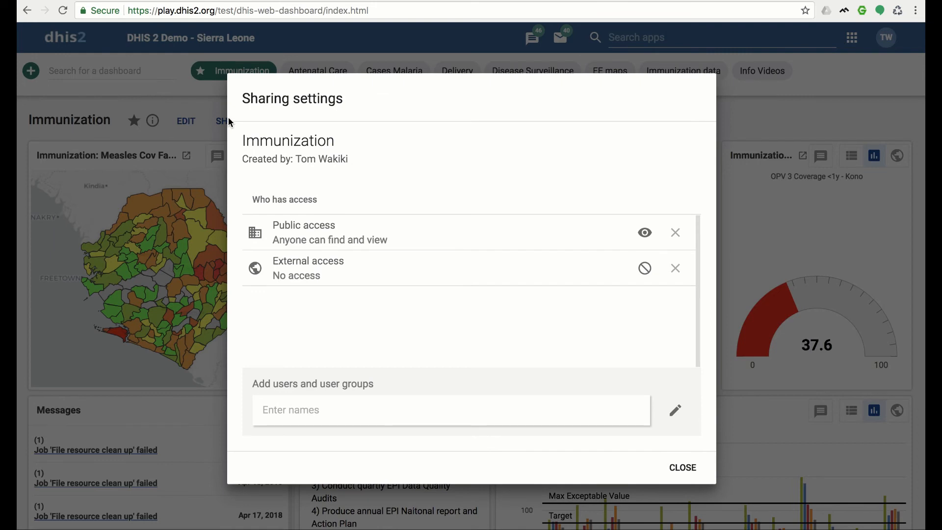
{"action": "mouse_move", "coordinate": [326, 246]}
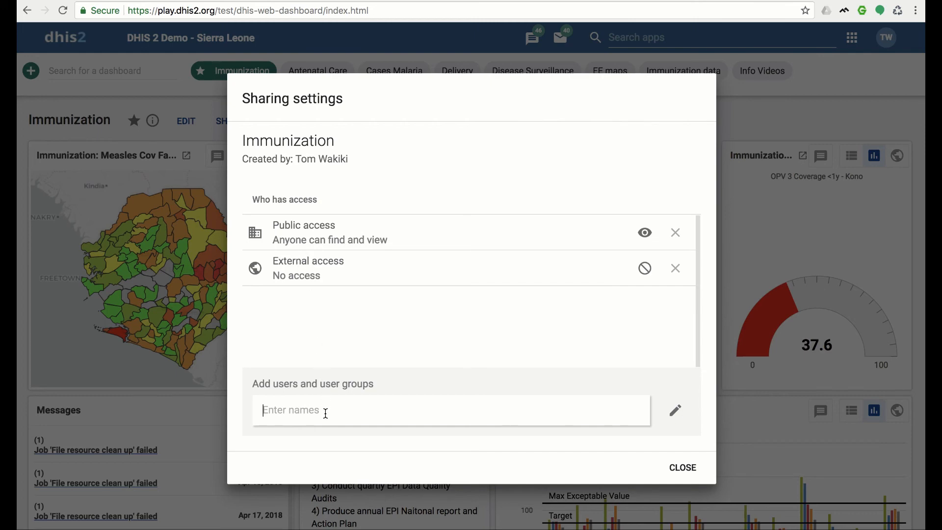
{"action": "type", "text": "john"}
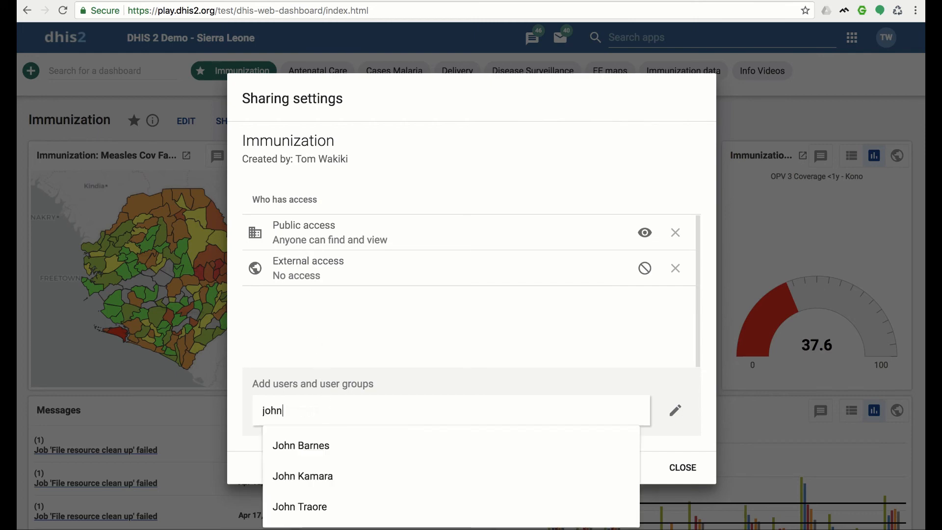
{"action": "left_click", "coordinate": [300, 506]}
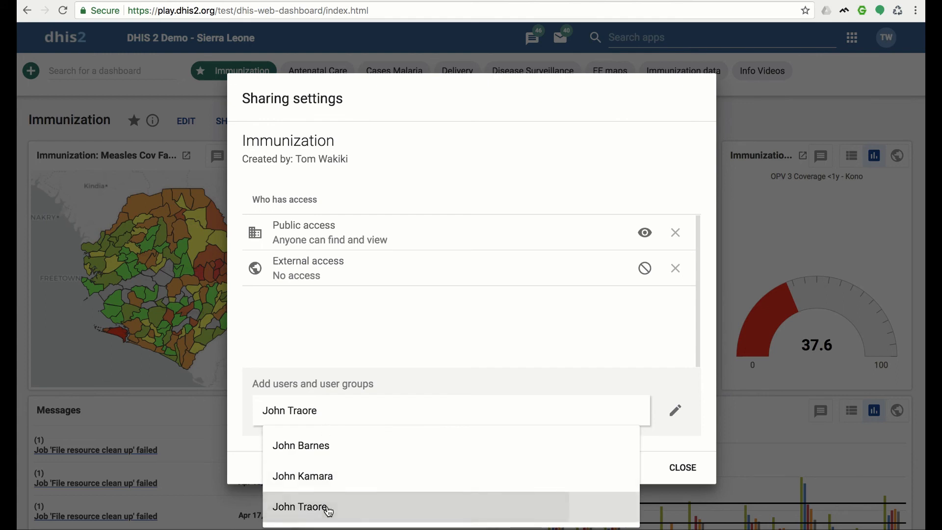
{"action": "left_click", "coordinate": [302, 507]}
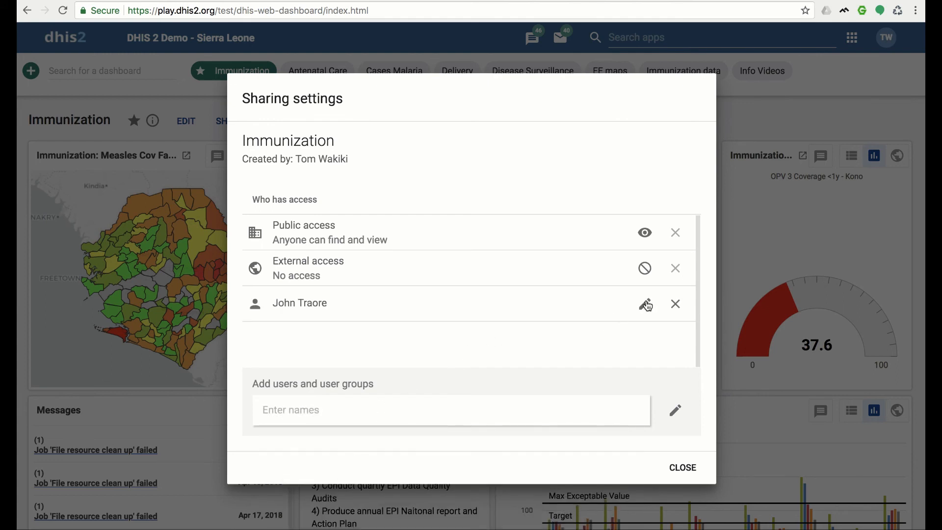
{"action": "left_click", "coordinate": [644, 303]}
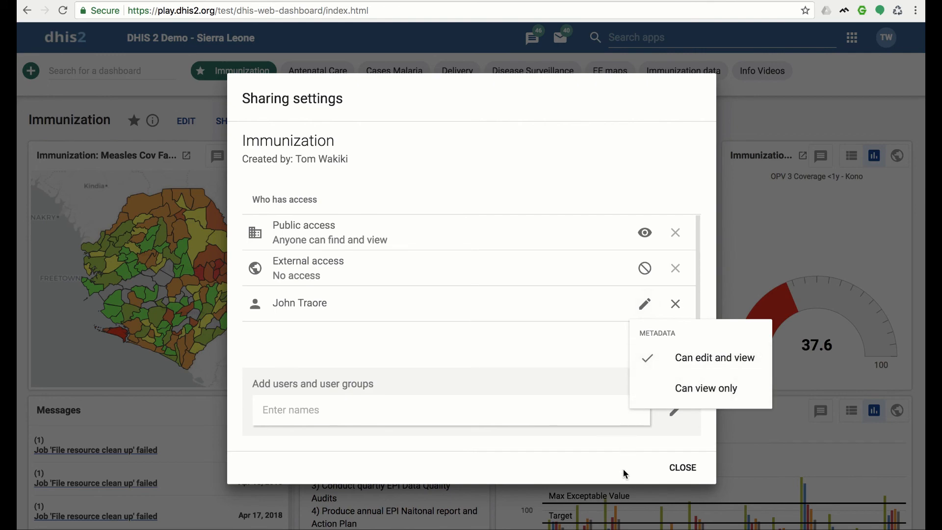
{"action": "left_click", "coordinate": [682, 468]}
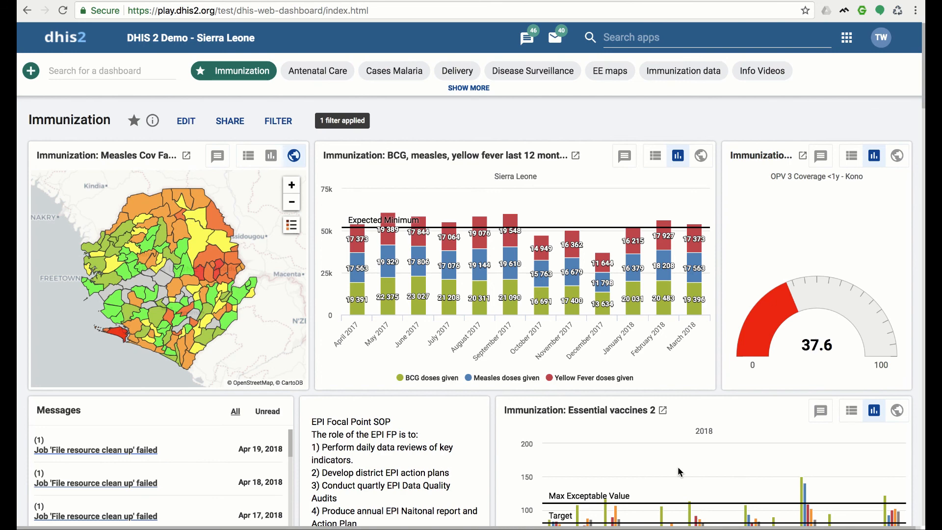
{"action": "mouse_move", "coordinate": [478, 421]}
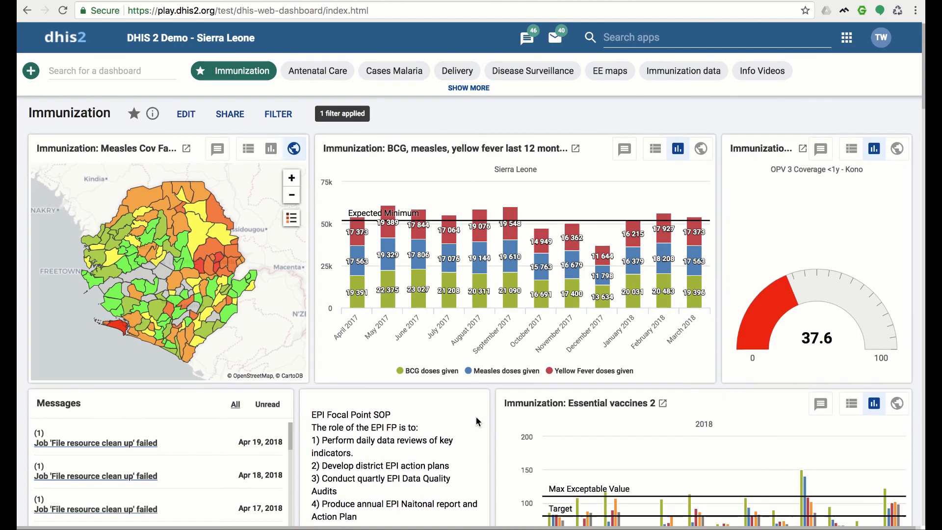
Step: Scroll down to the contact note, Penta 3 coverage map and indicators table
{"action": "scroll", "scroll_direction": "down", "scroll_amount": 3}
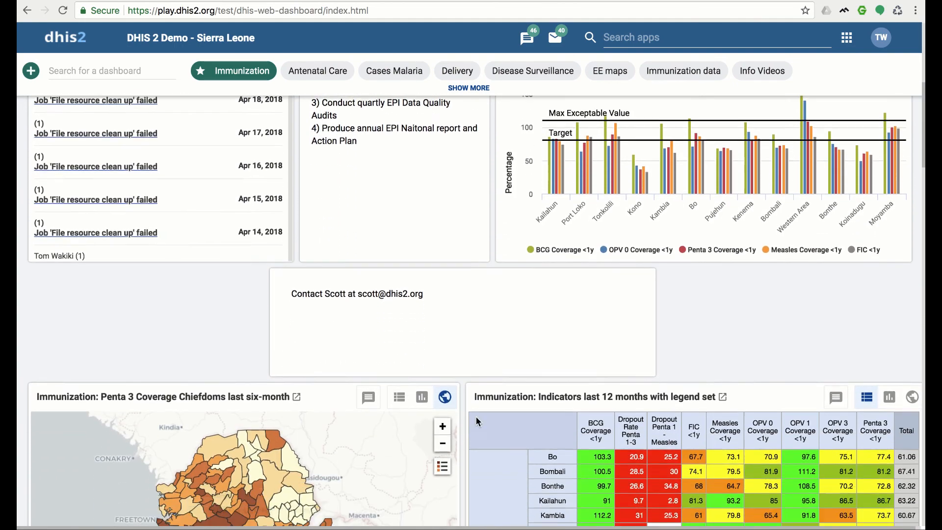
{"action": "scroll", "scroll_direction": "down", "scroll_amount": 3}
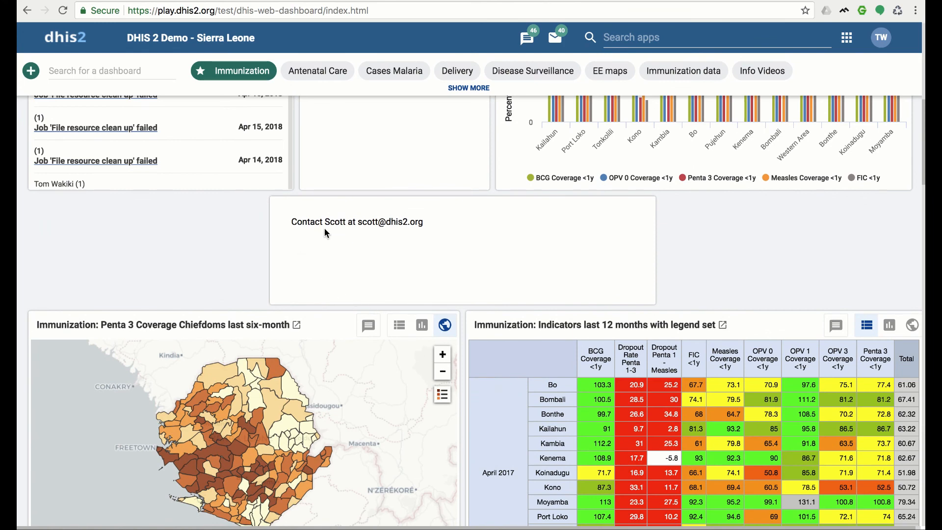
{"action": "mouse_move", "coordinate": [402, 233]}
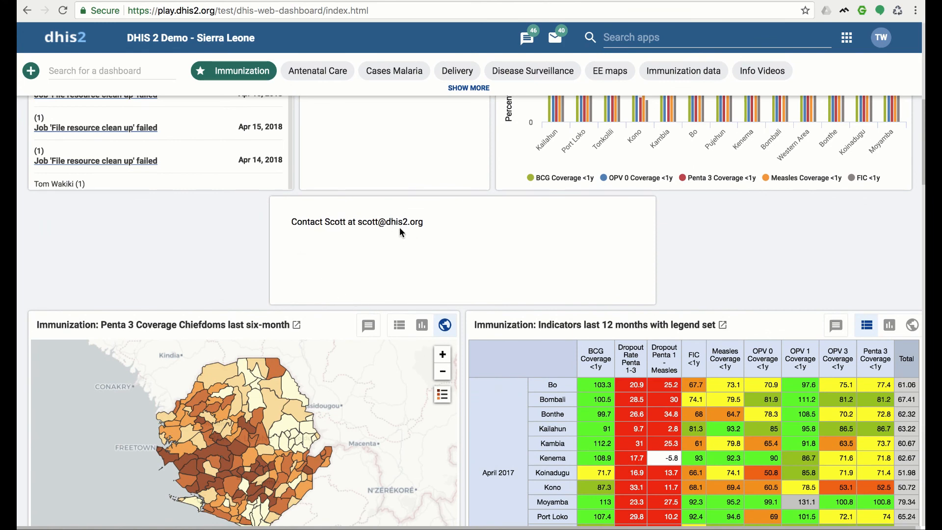
{"action": "mouse_move", "coordinate": [421, 234]}
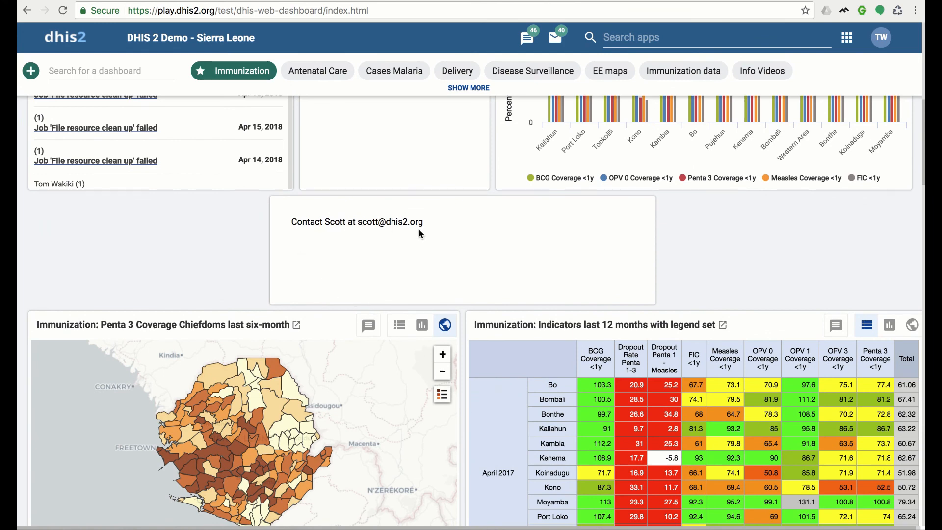